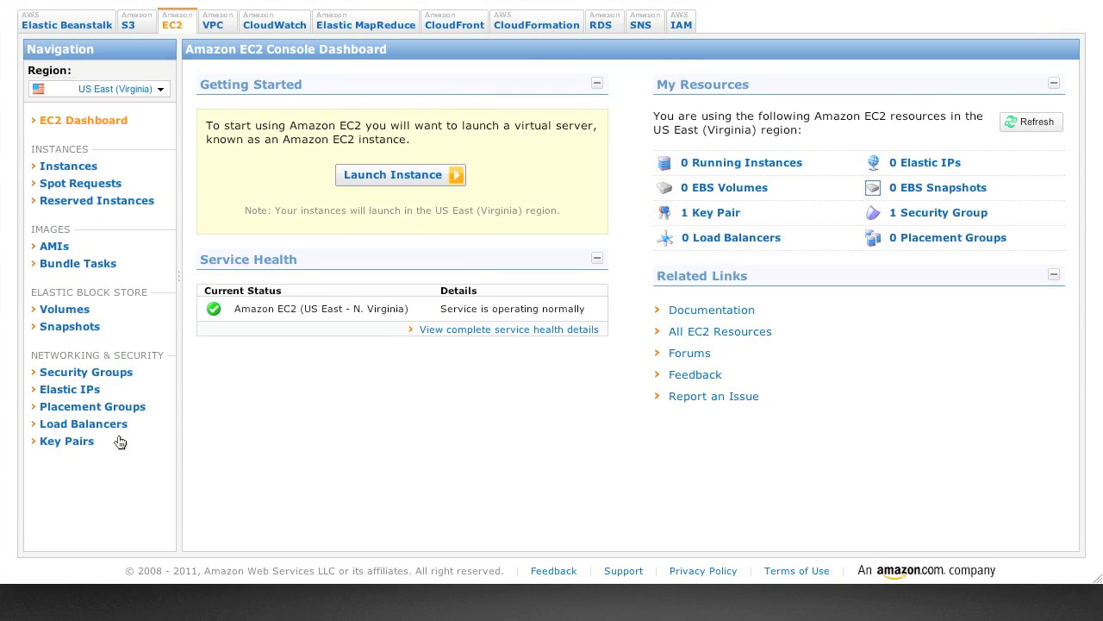
Create the ec2identity key pair from the Key Pairs page and dismiss the confirmation
click(67, 441)
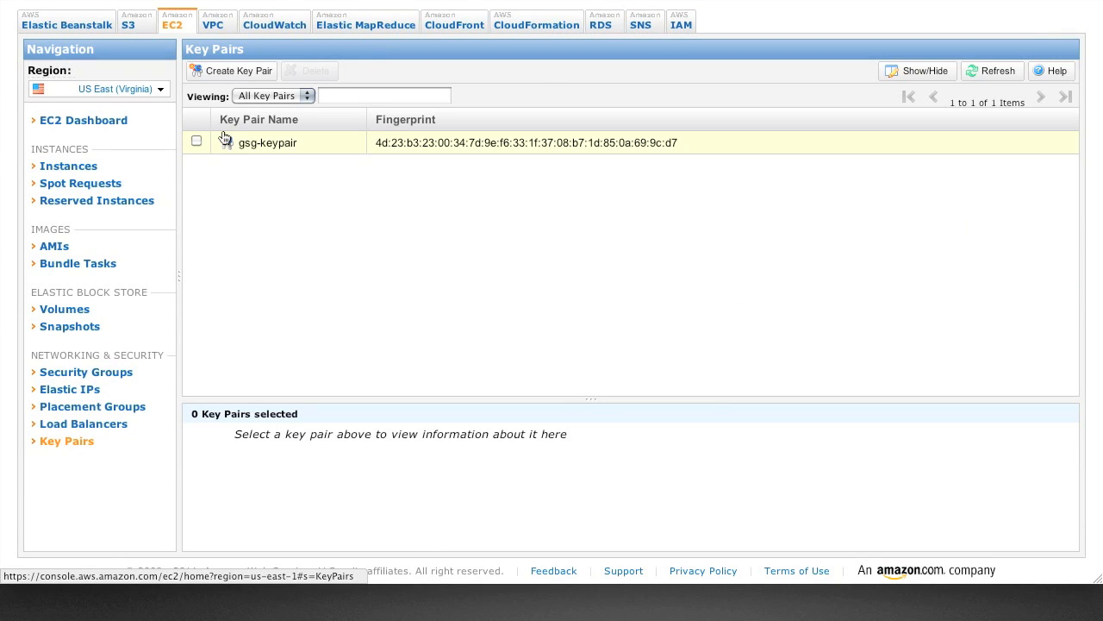
click(231, 71)
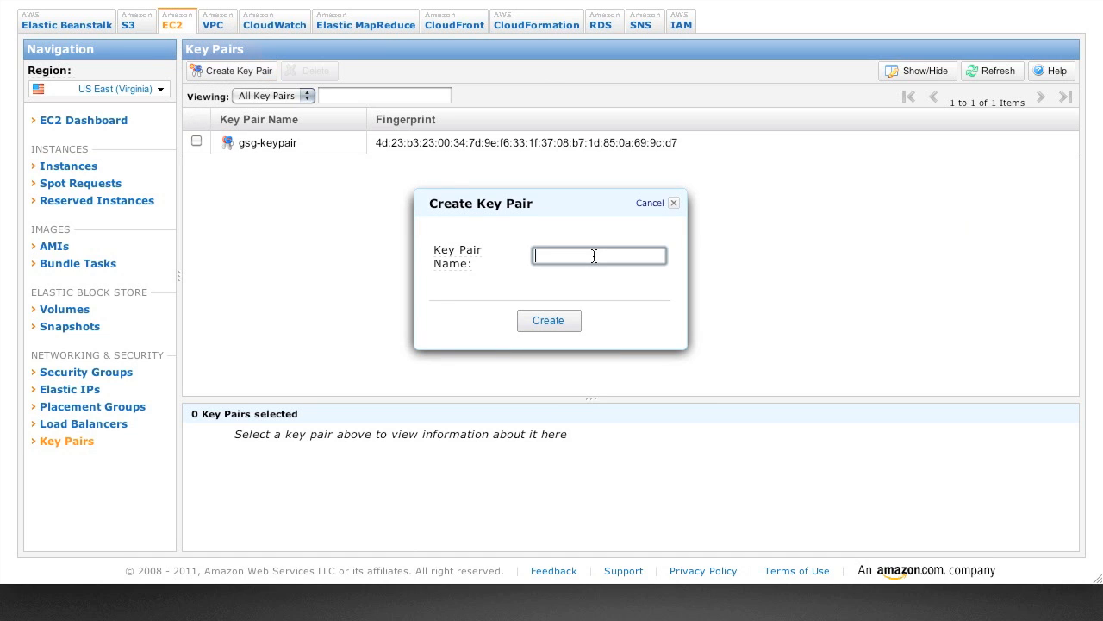
text(ec2identity)
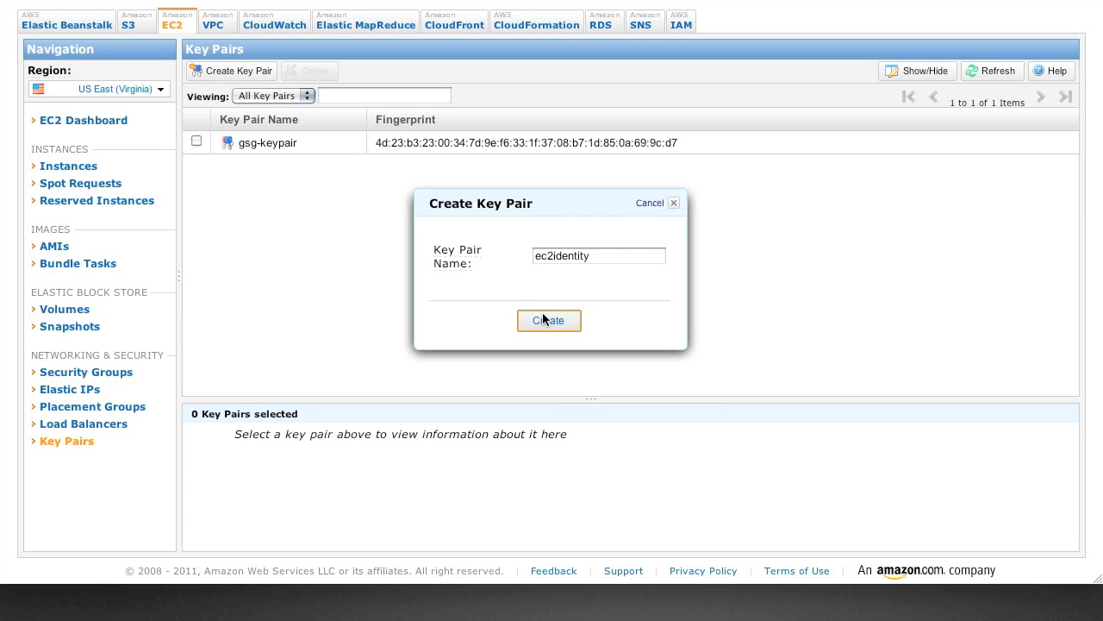
click(549, 319)
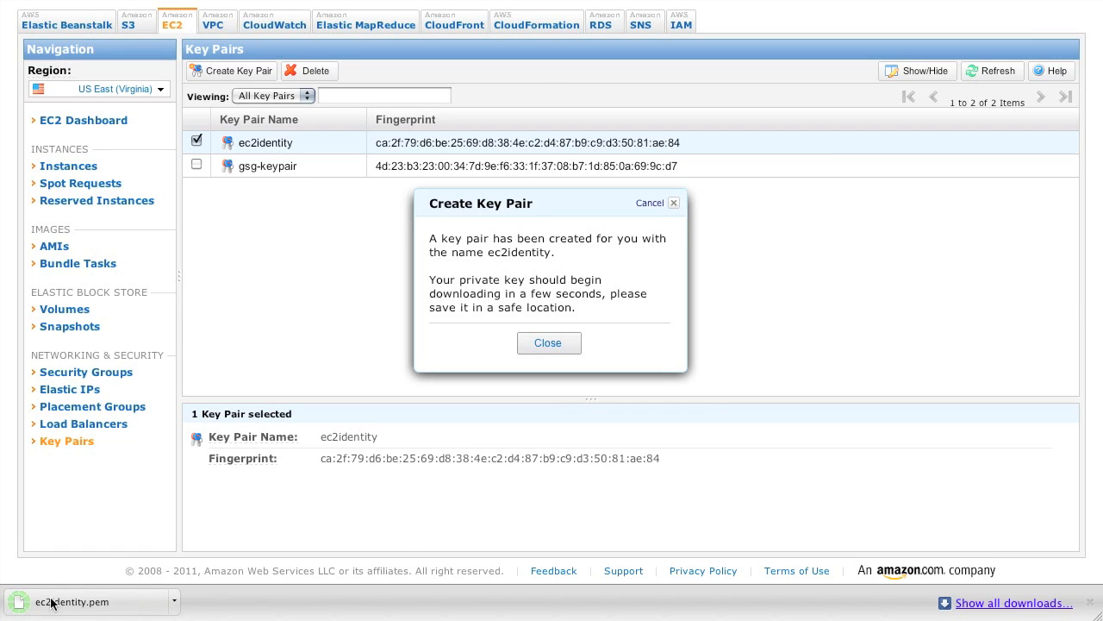
click(548, 342)
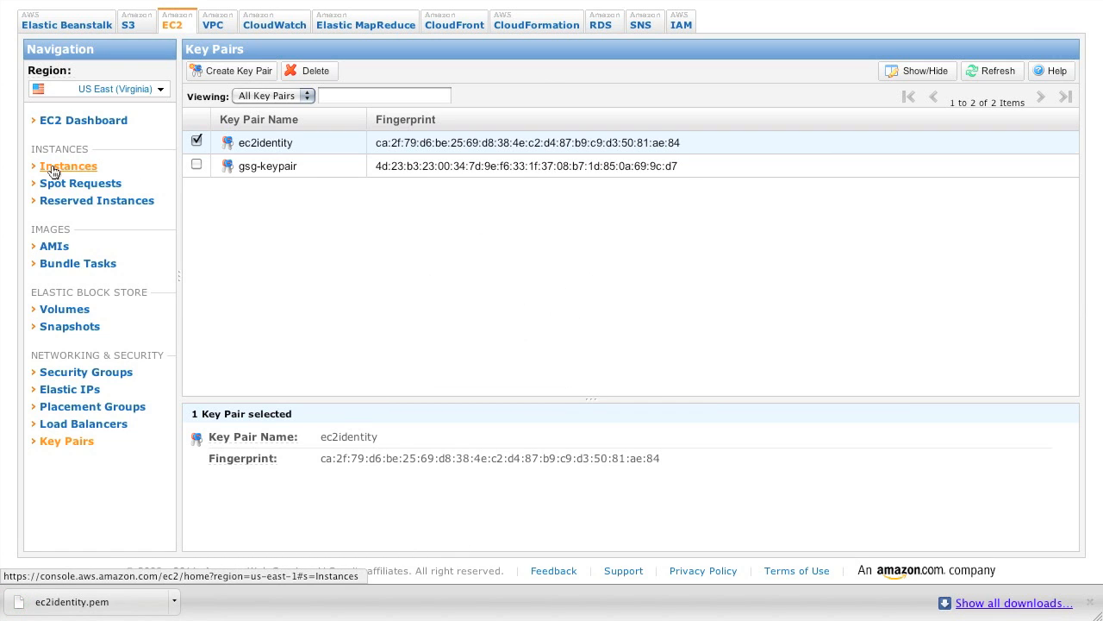
Begin a new instance launch using Ubuntu community AMI ami-3e02f257
click(68, 166)
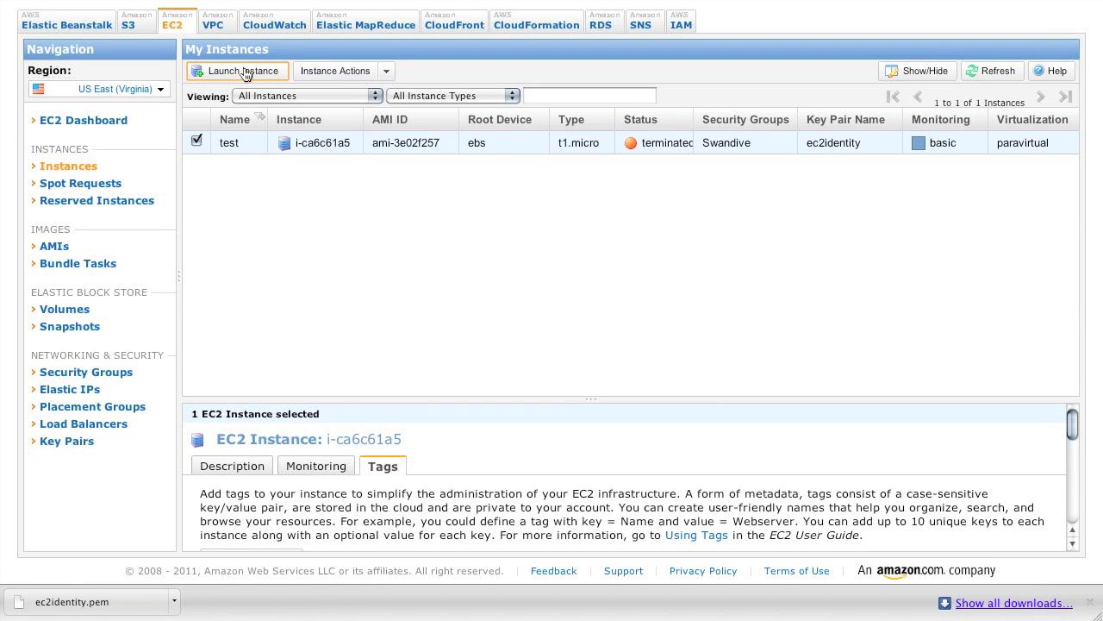
click(237, 71)
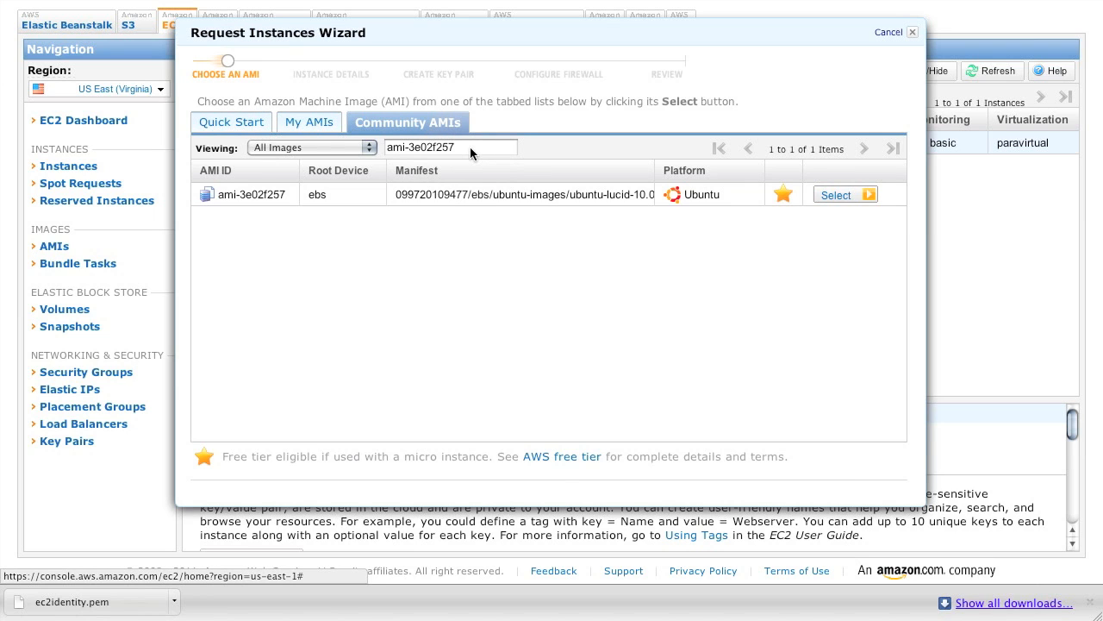
click(450, 147)
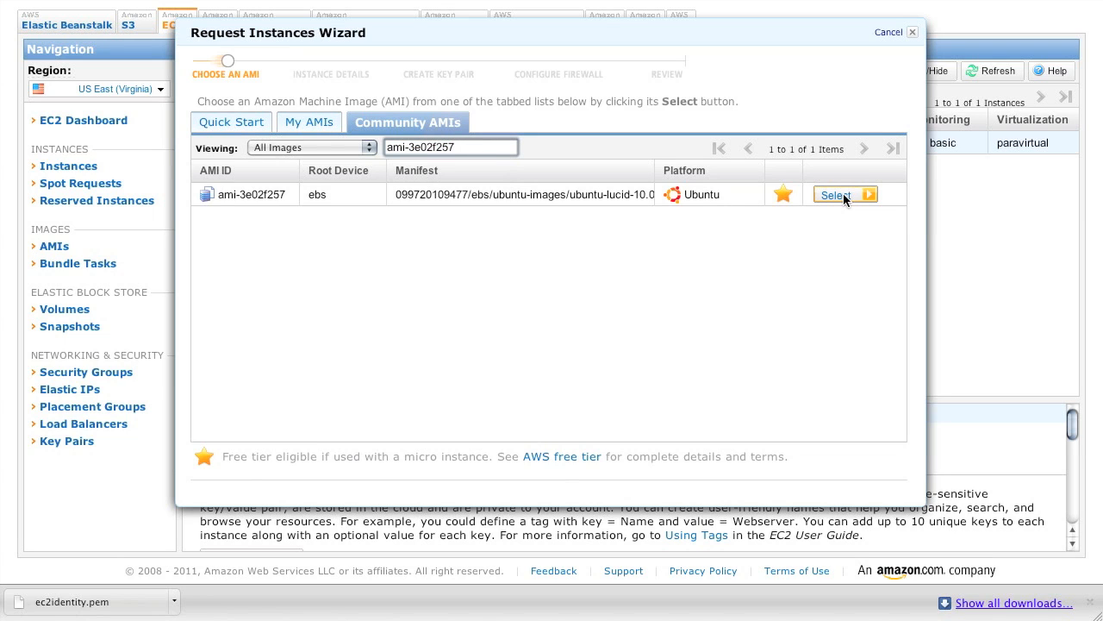
click(840, 195)
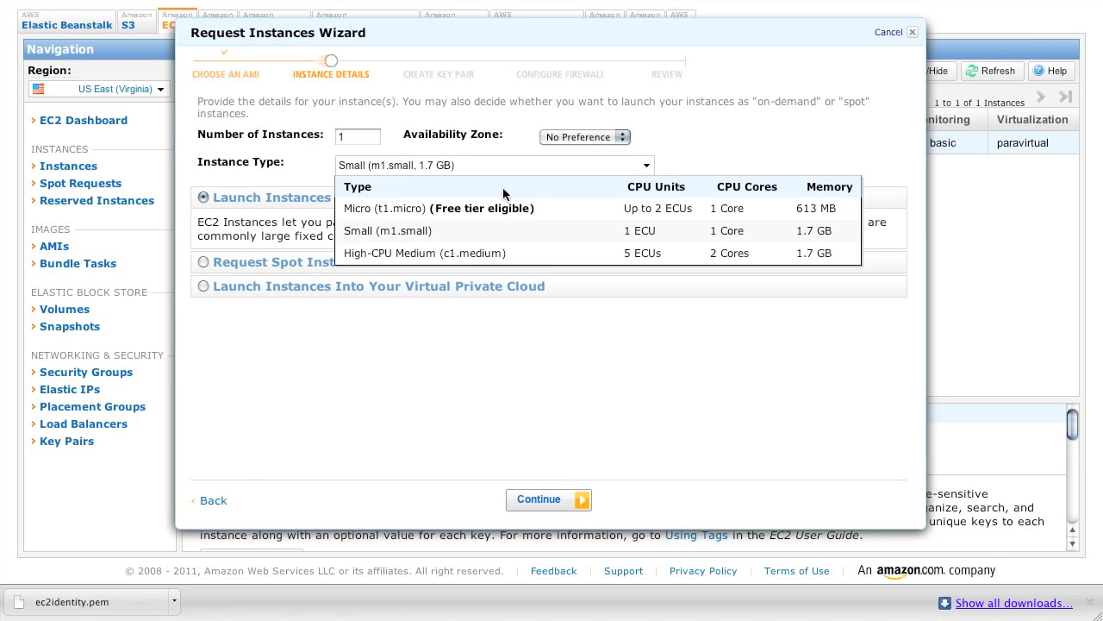
Set the instance type to Micro (t1.micro) and accept the default details and advanced options
click(383, 208)
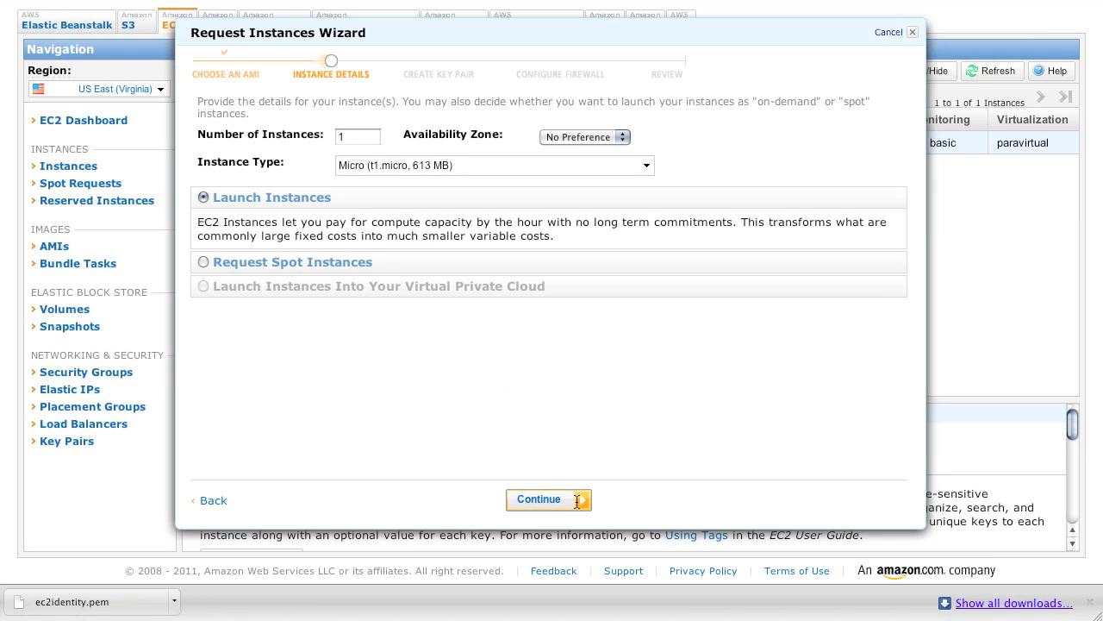
click(548, 499)
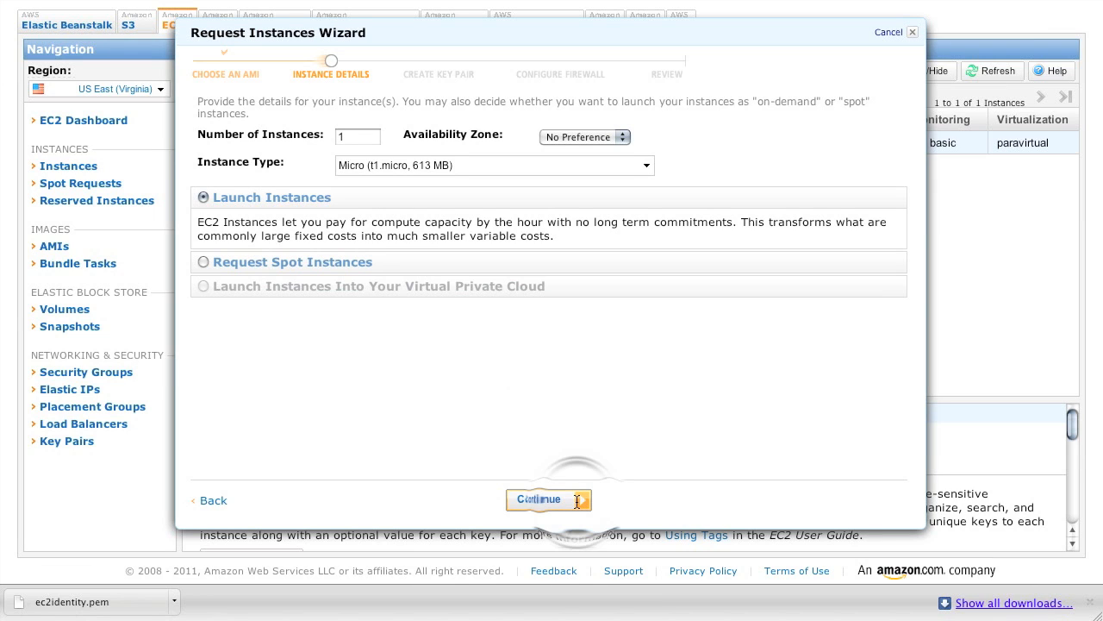
click(548, 499)
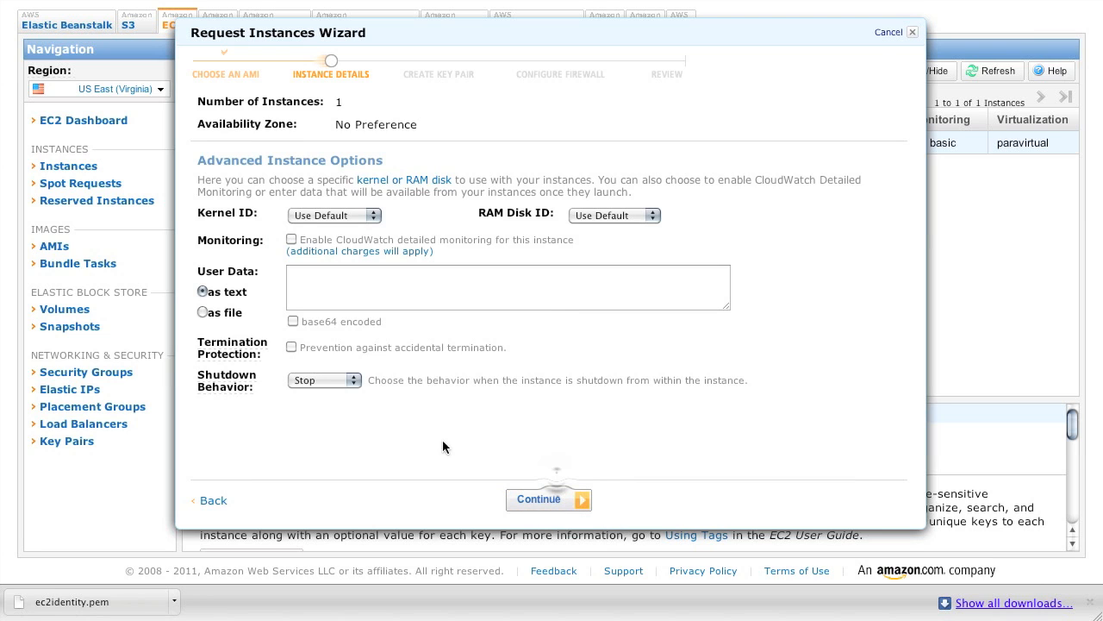
click(542, 499)
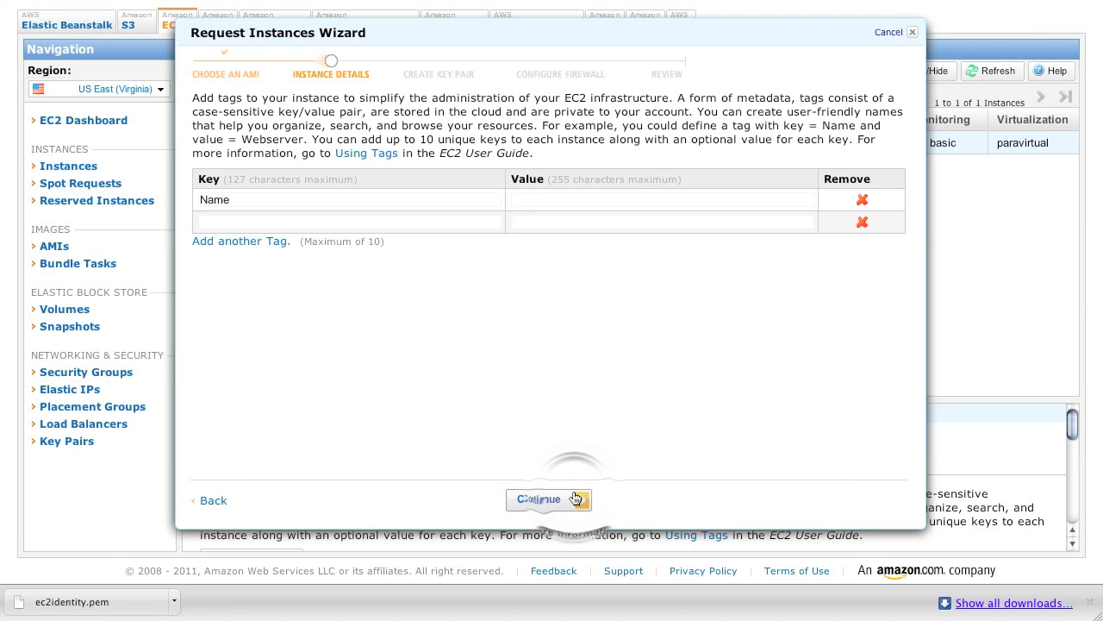
Give the instance the Name tag value Swandive
click(661, 199)
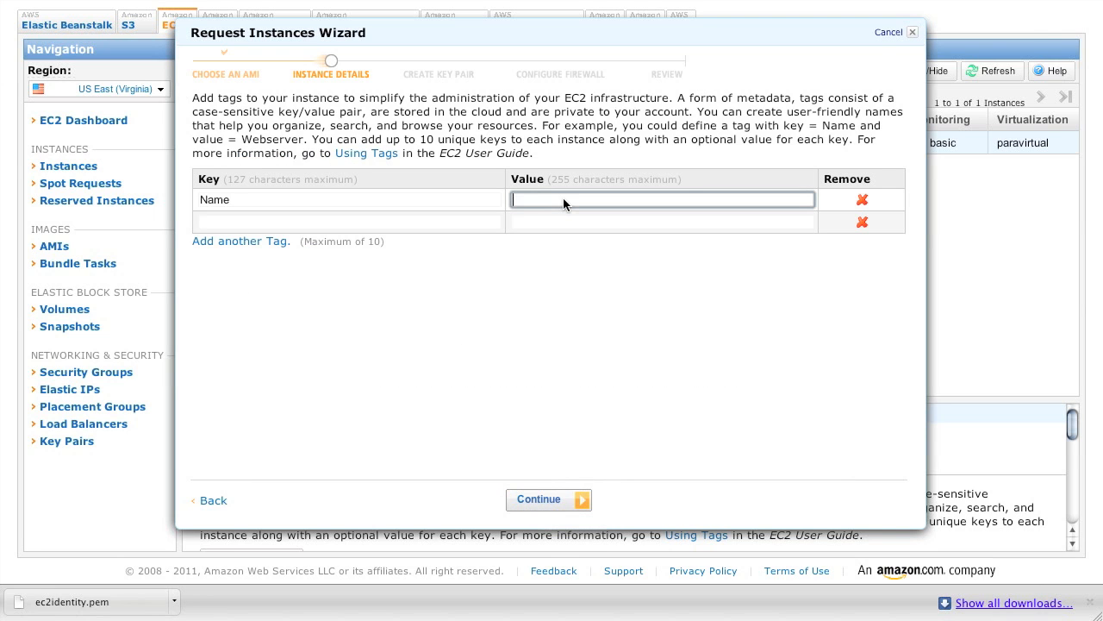
text(Swandive)
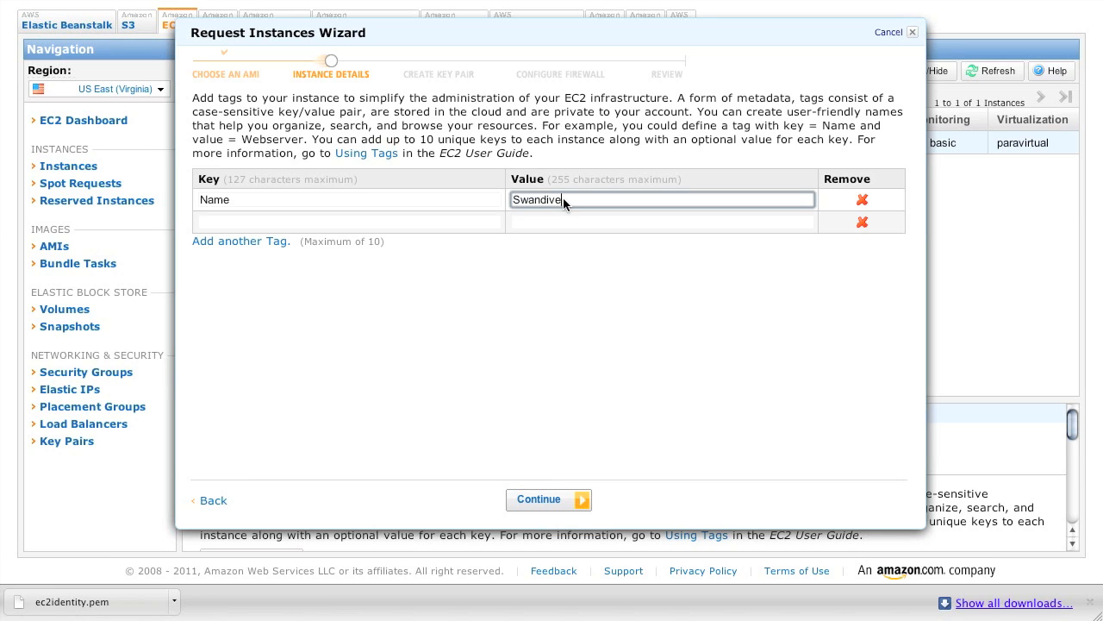
click(548, 499)
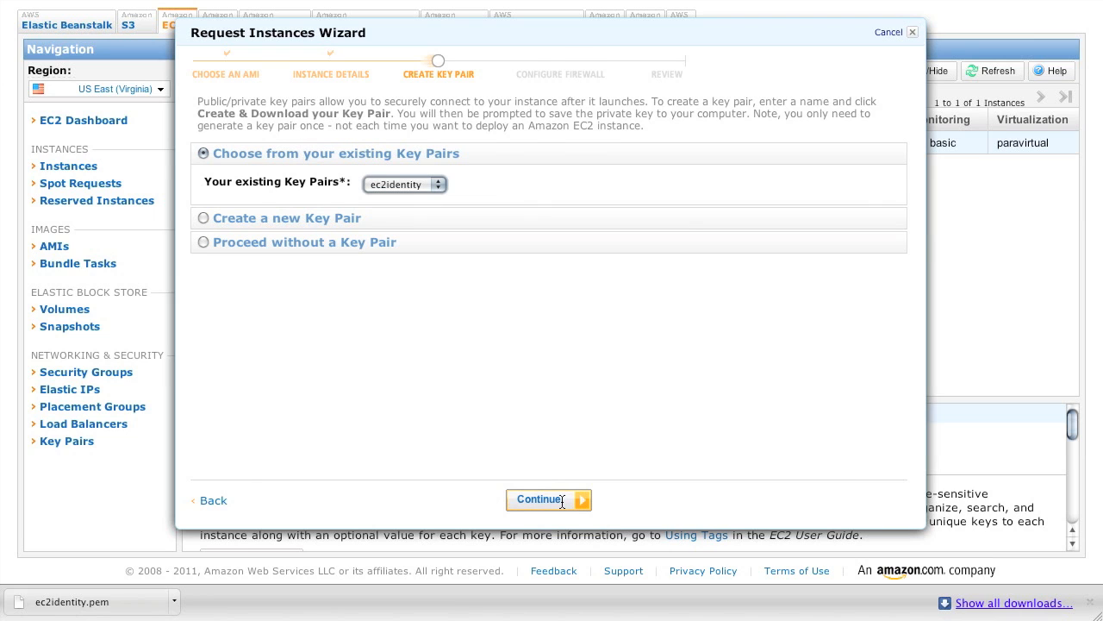
Keep the ec2identity key pair and name the new security group swandive, describing VPN traffic
click(549, 499)
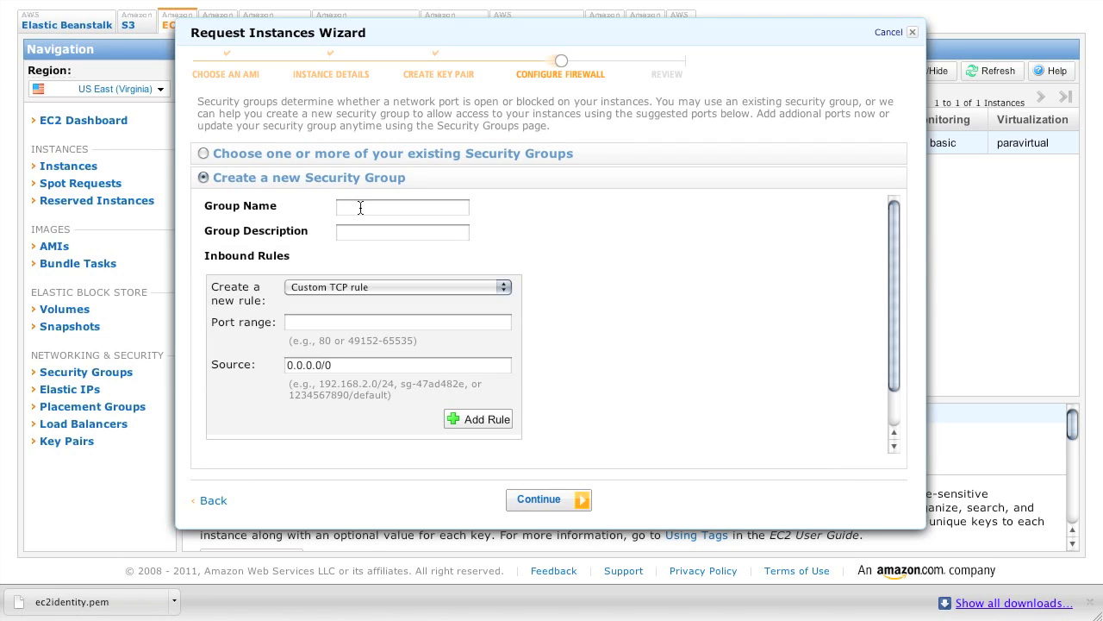
text(swandive)
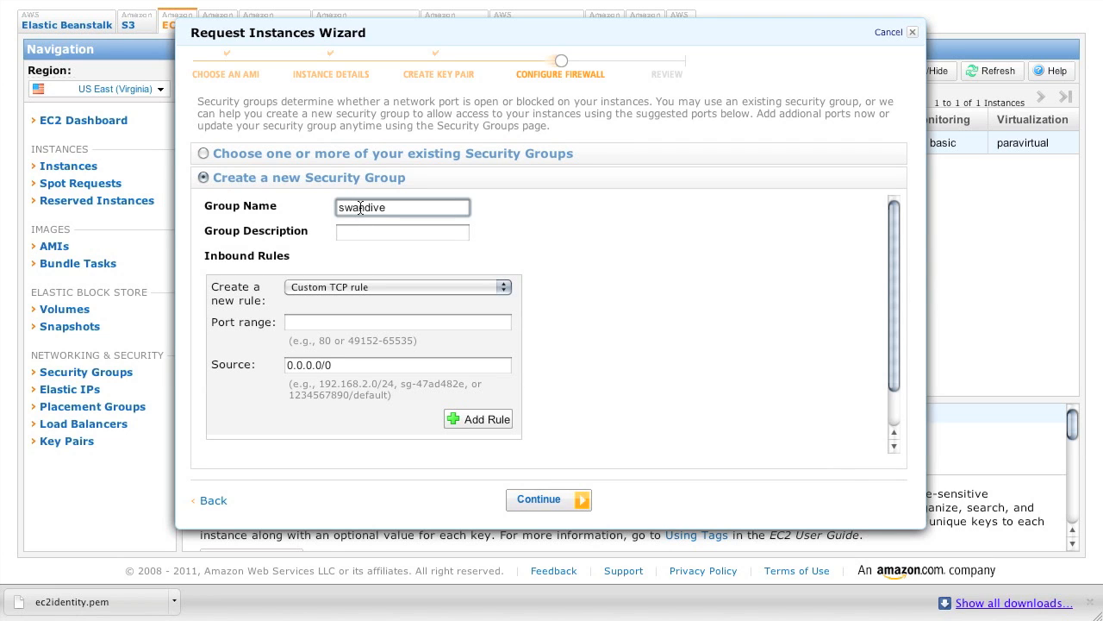
text(allows)
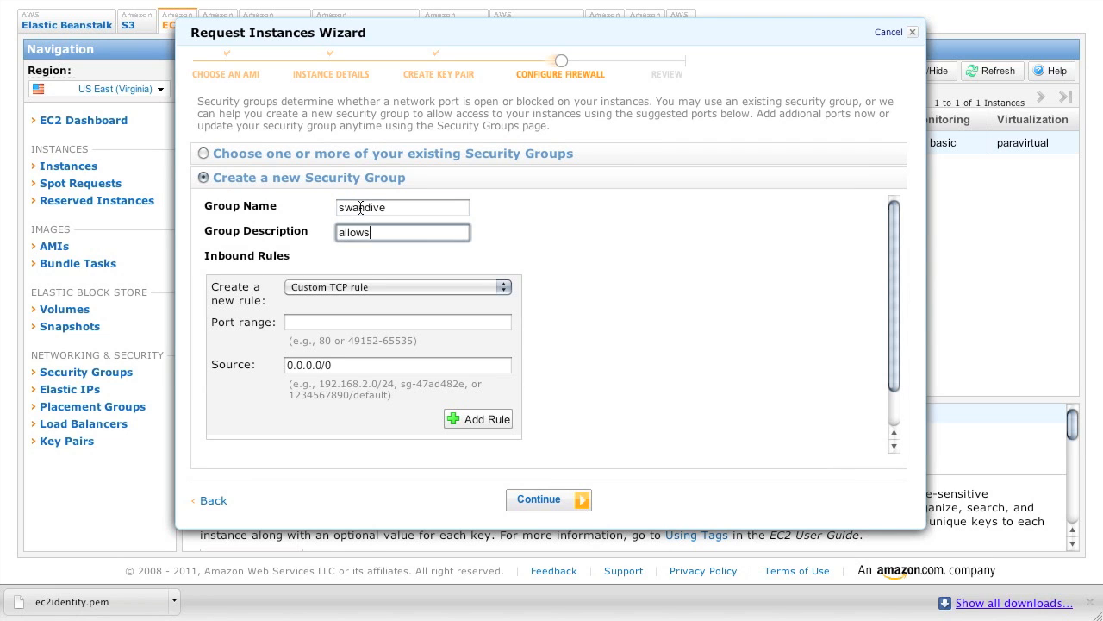
text(VPN traffic to swandive)
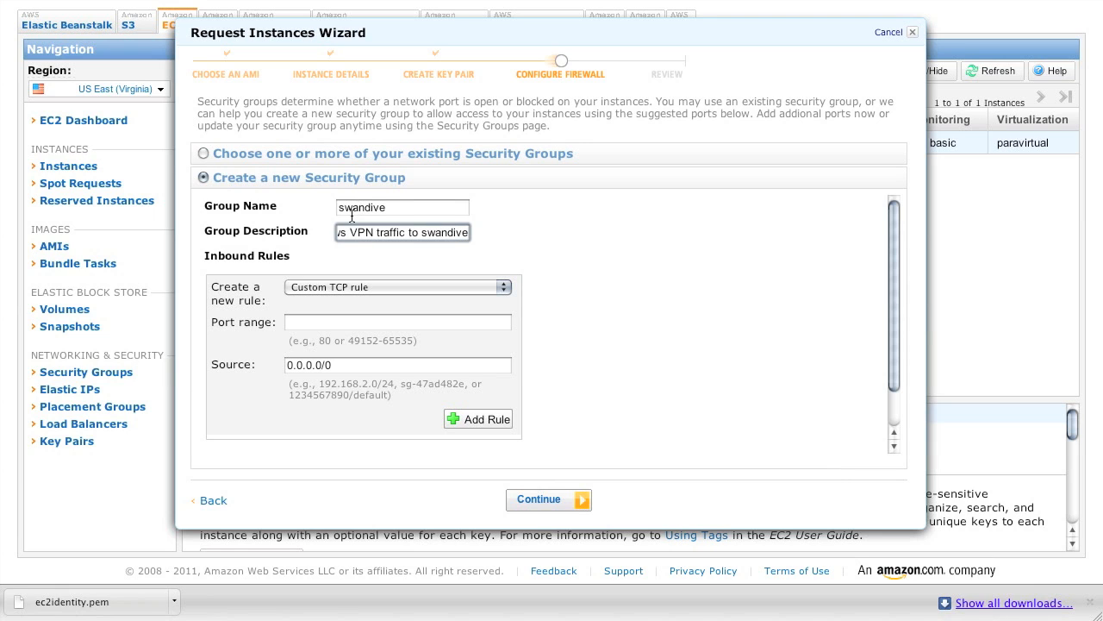
Add SSH and custom UDP port 500 inbound rules to the swandive group
click(397, 287)
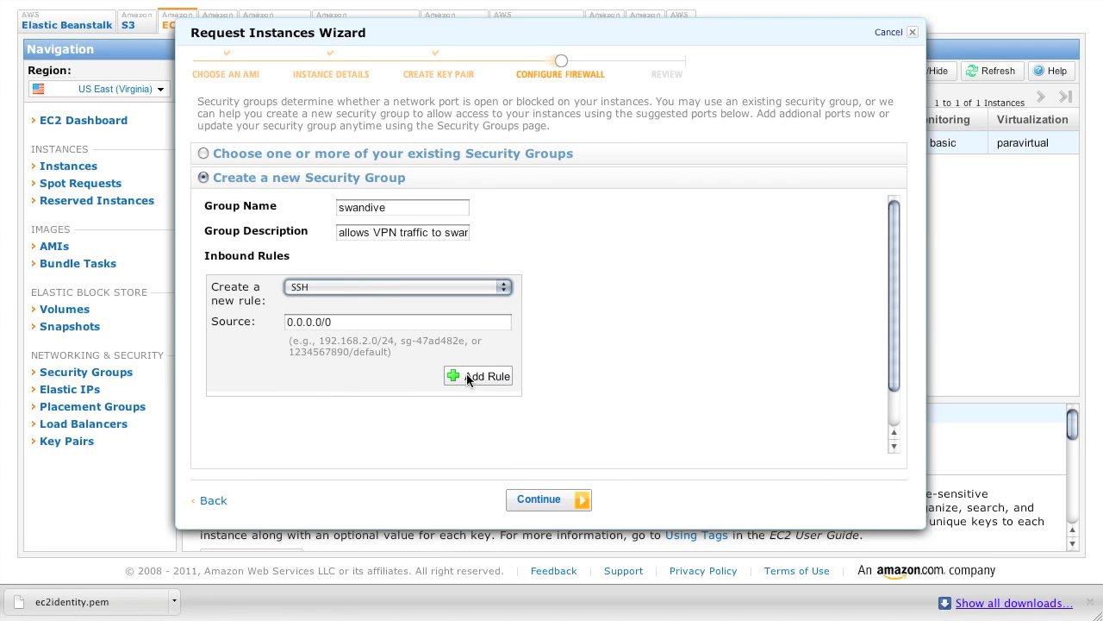
click(478, 376)
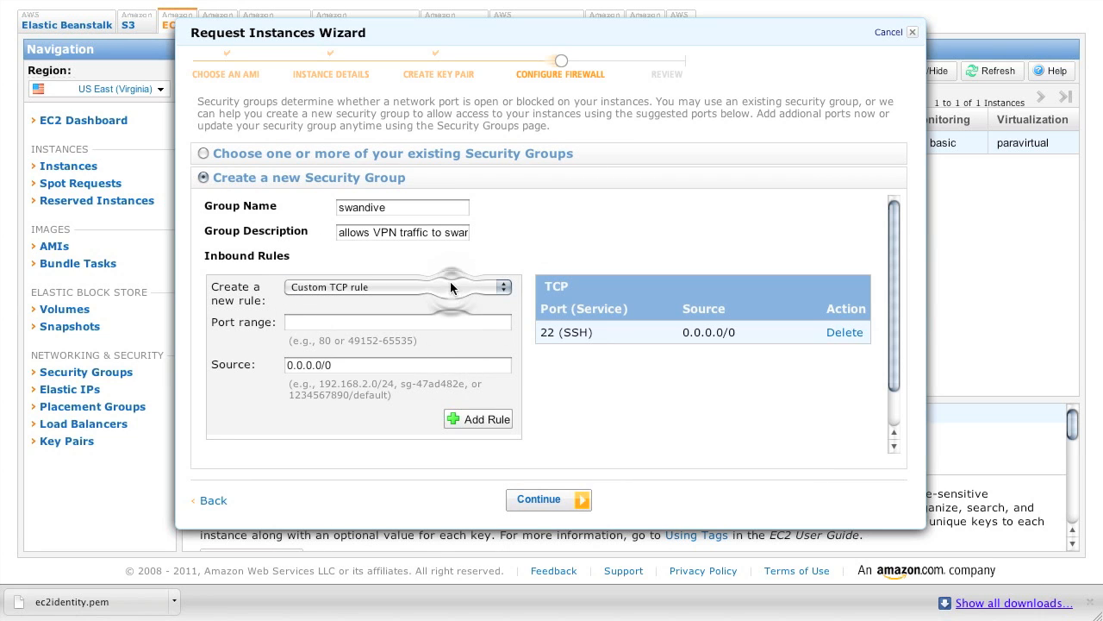
click(397, 286)
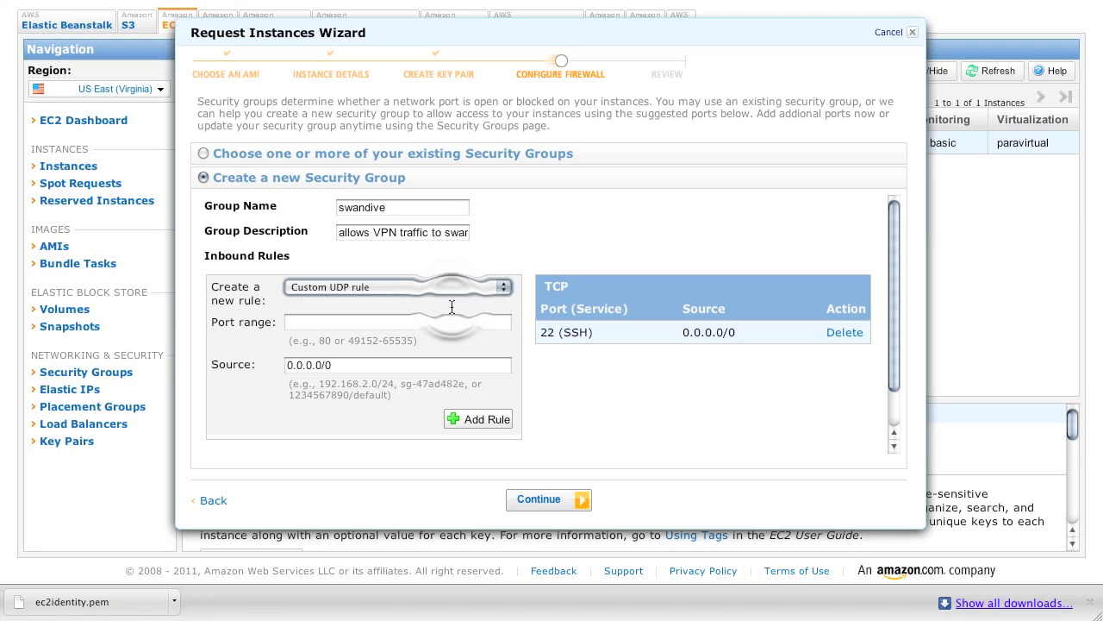
text(500)
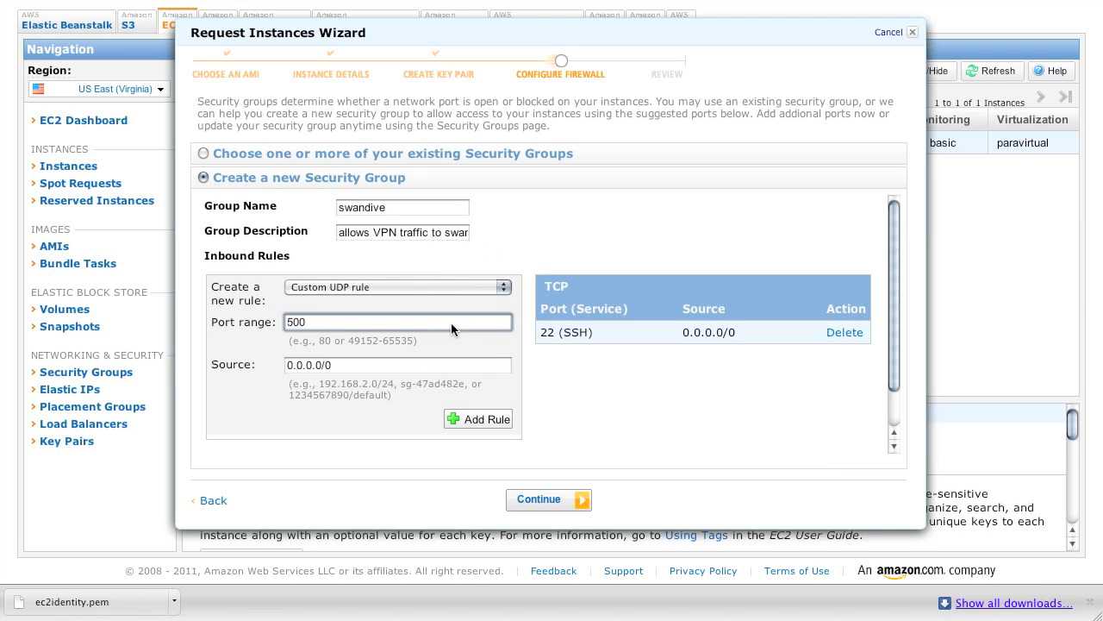
click(477, 418)
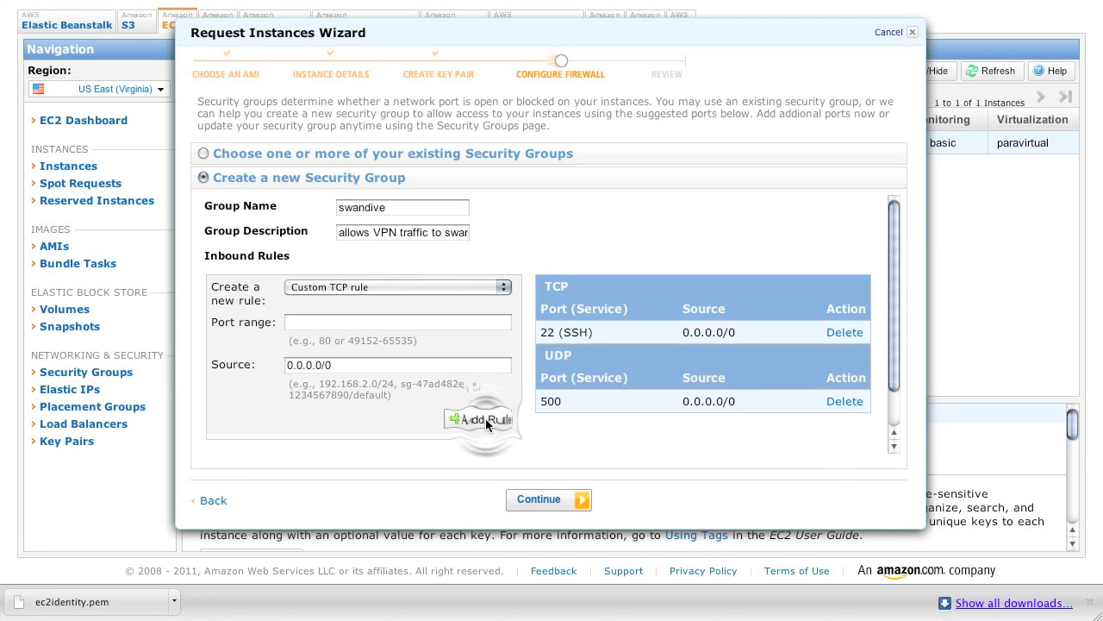
Add a custom UDP port 4500 inbound rule and continue to the review
click(397, 287)
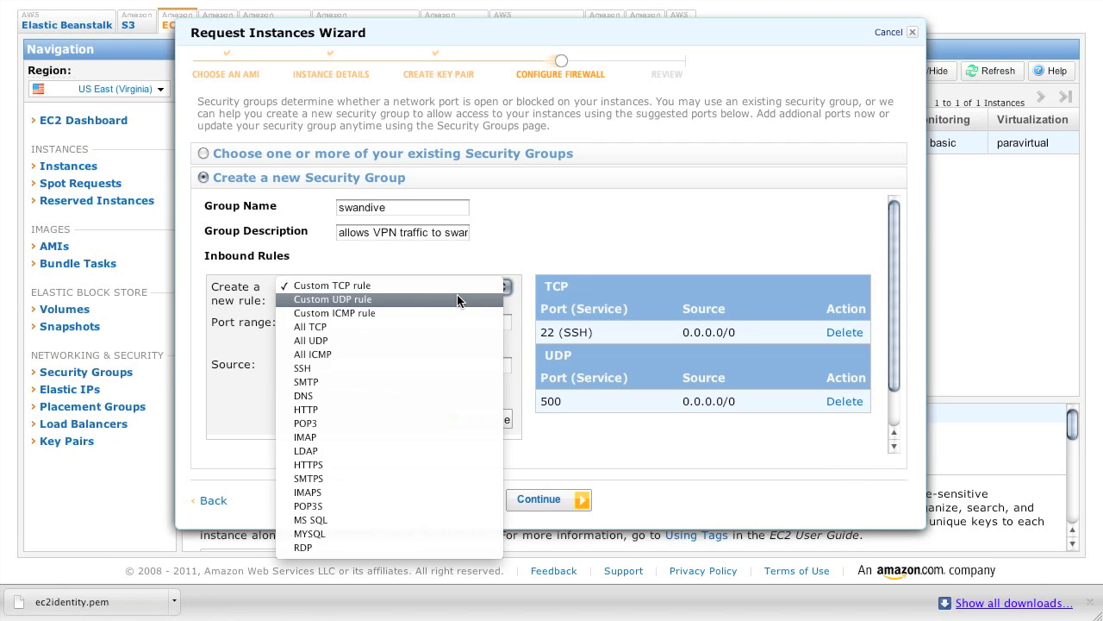
click(332, 299)
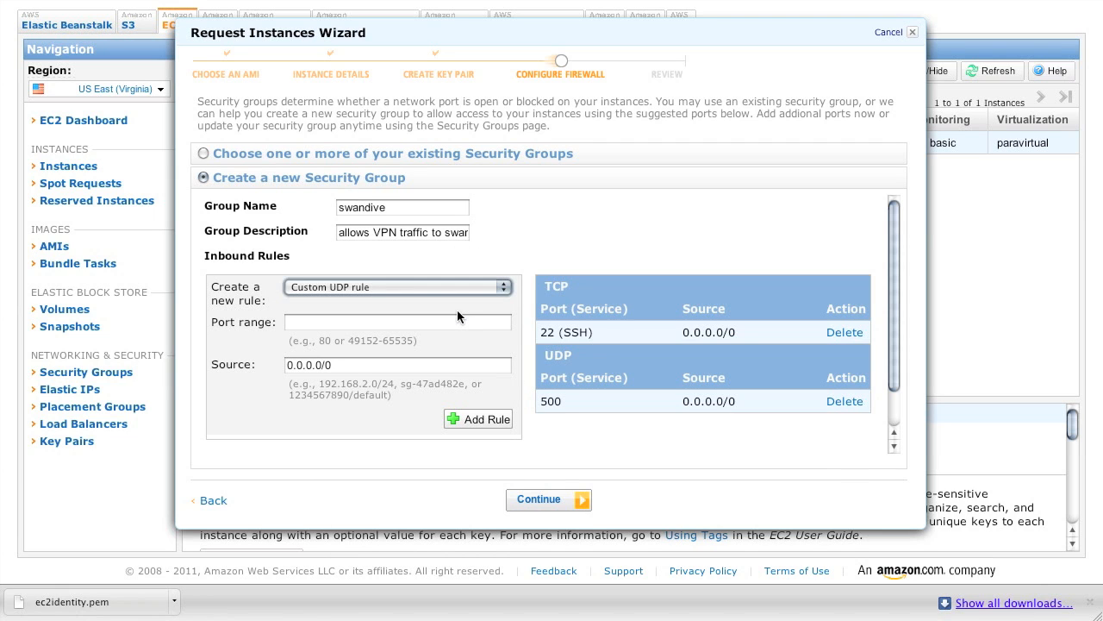
text(4500)
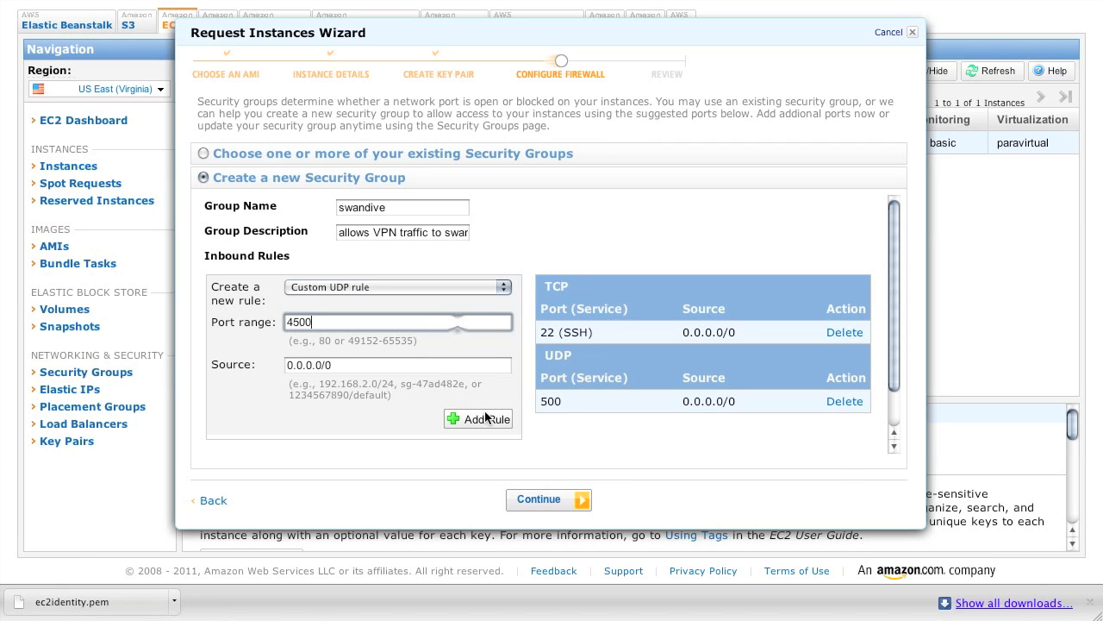
click(478, 418)
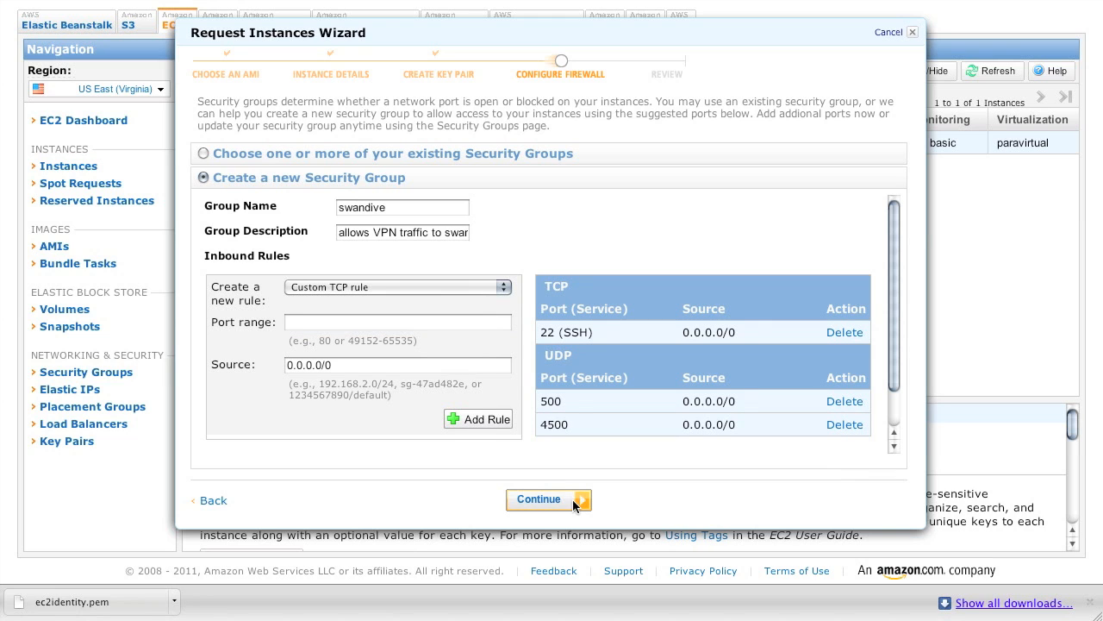
click(203, 153)
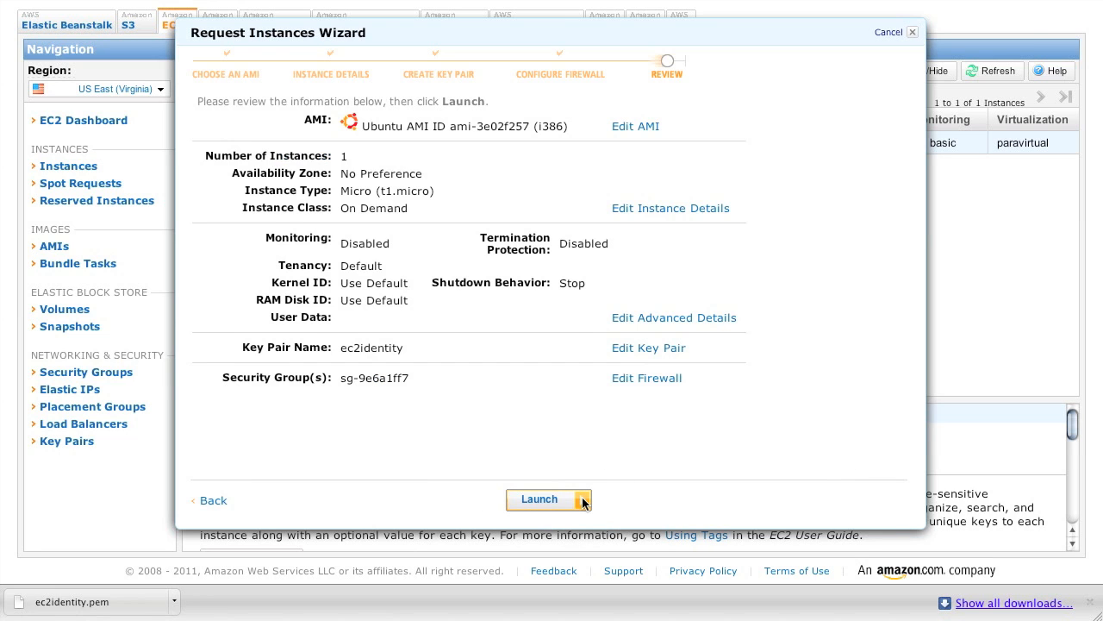
Launch the Swandive instance from the review page and close the wizard
click(539, 499)
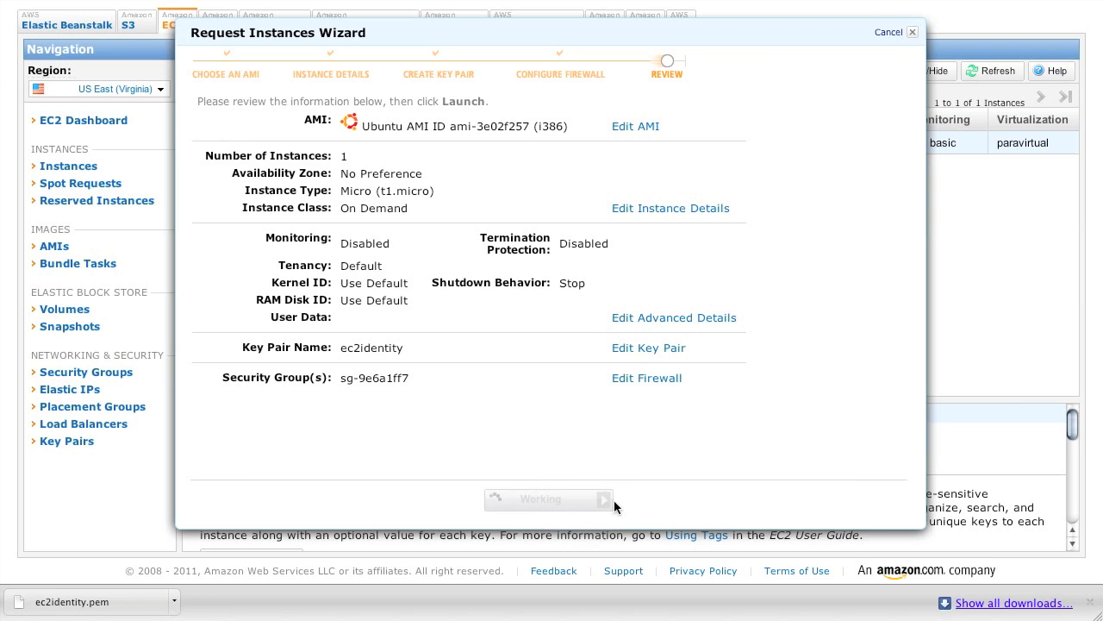
click(548, 499)
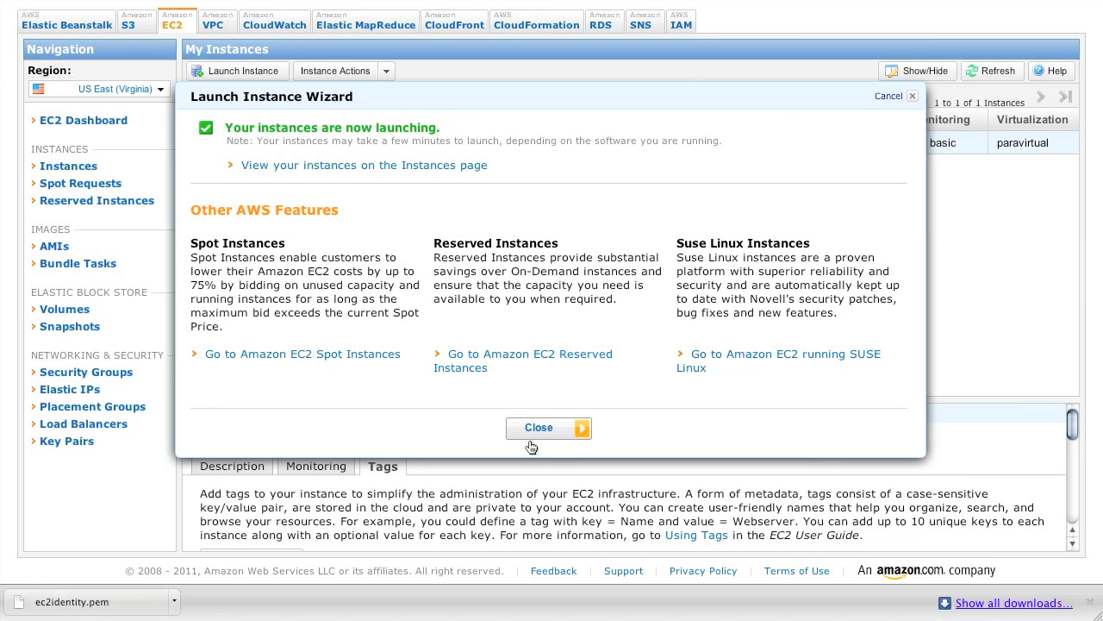
click(549, 427)
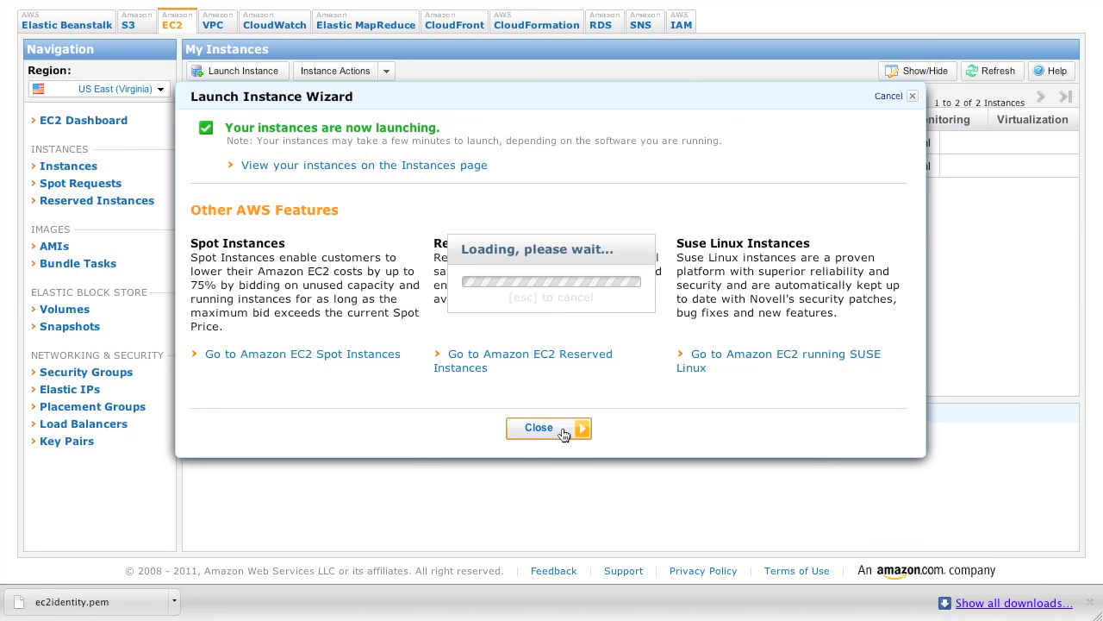
click(537, 428)
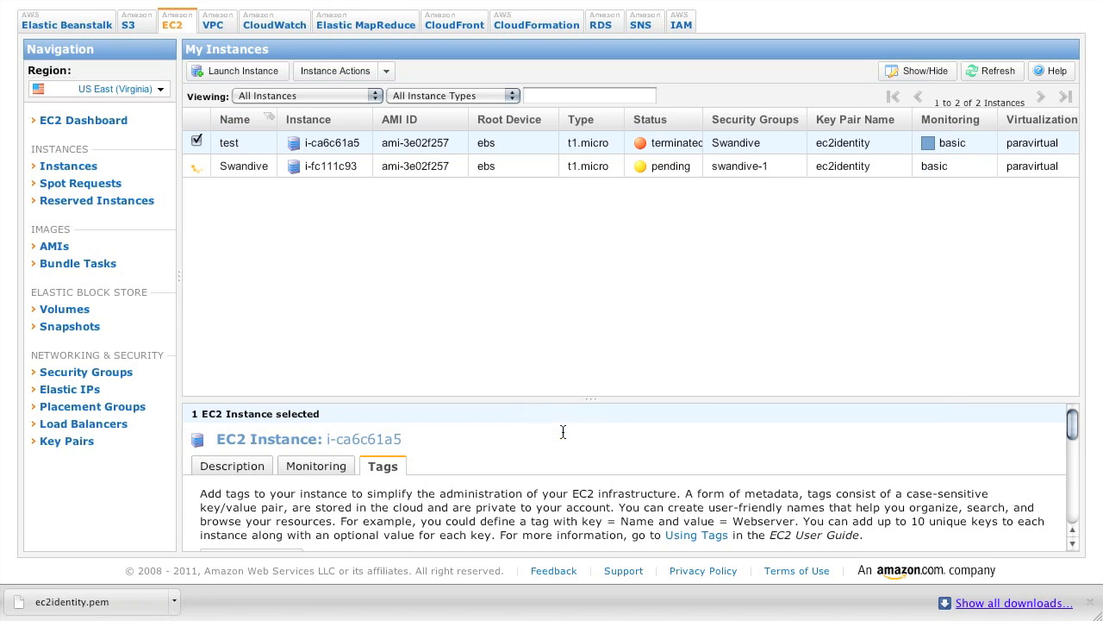
mouse_move(69, 389)
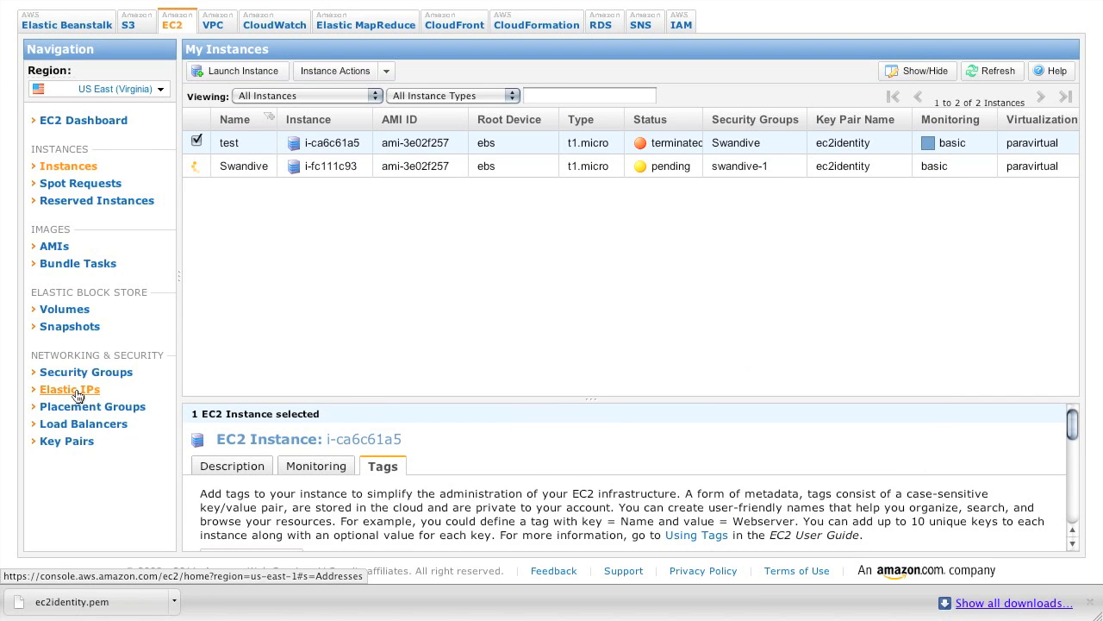
Allocate a new Elastic IP address from the Elastic IPs page
click(69, 388)
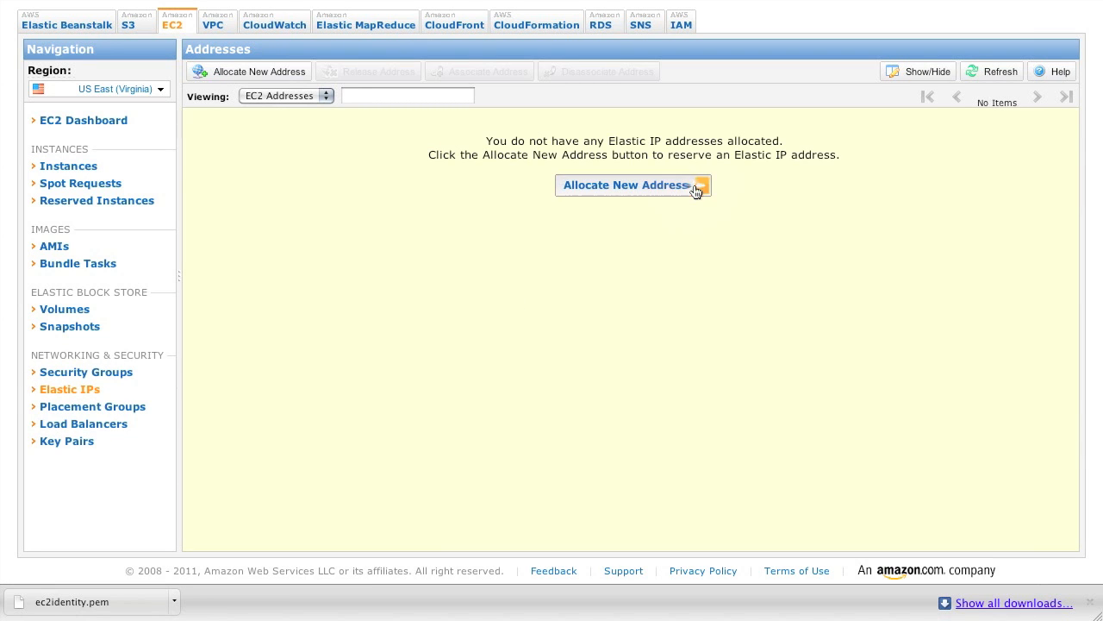
click(625, 185)
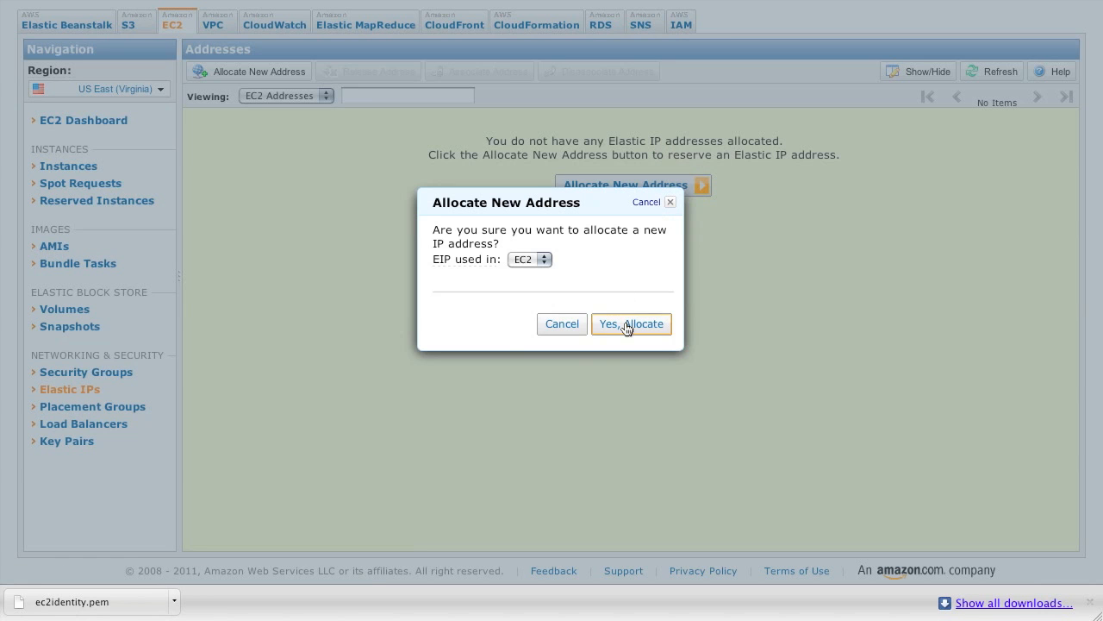
click(631, 323)
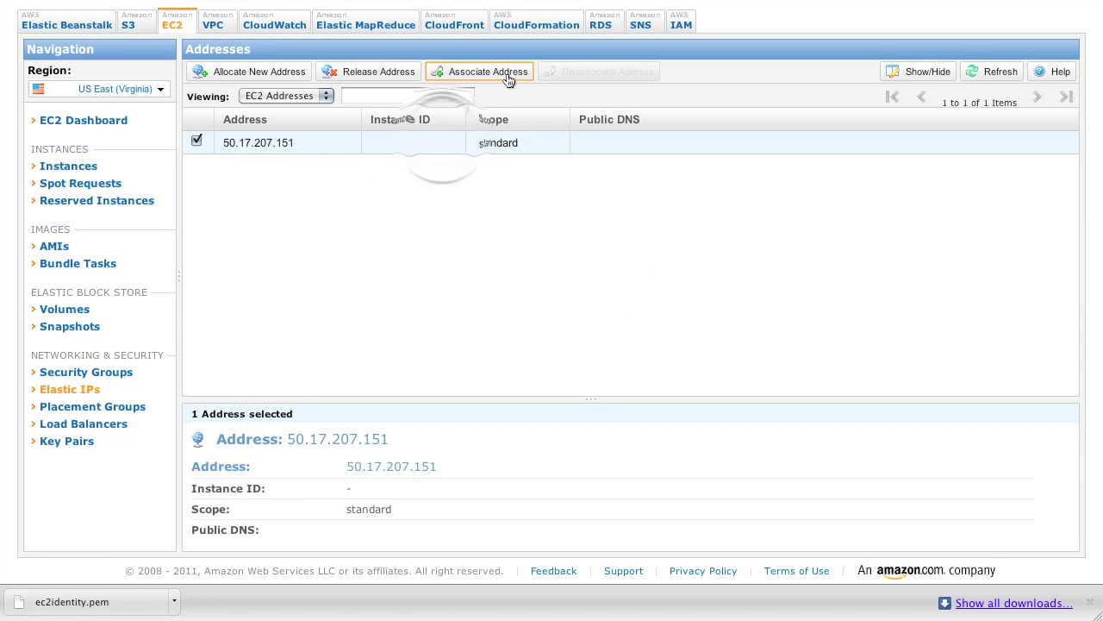
Associate the Elastic IP with instance i-fc111c93 (Swandive)
click(480, 71)
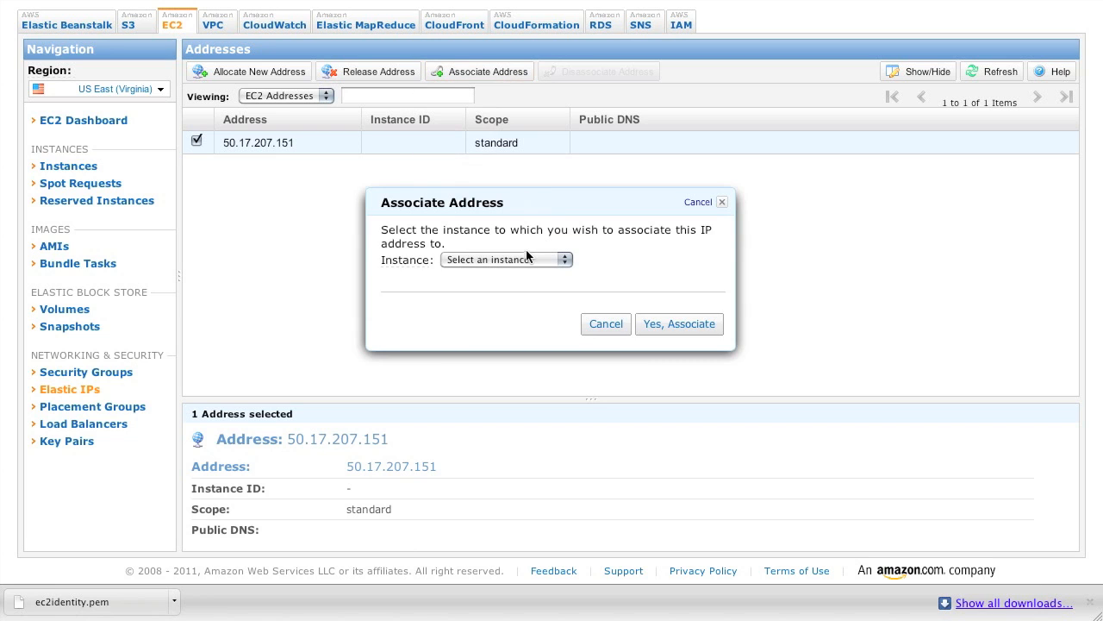
click(506, 259)
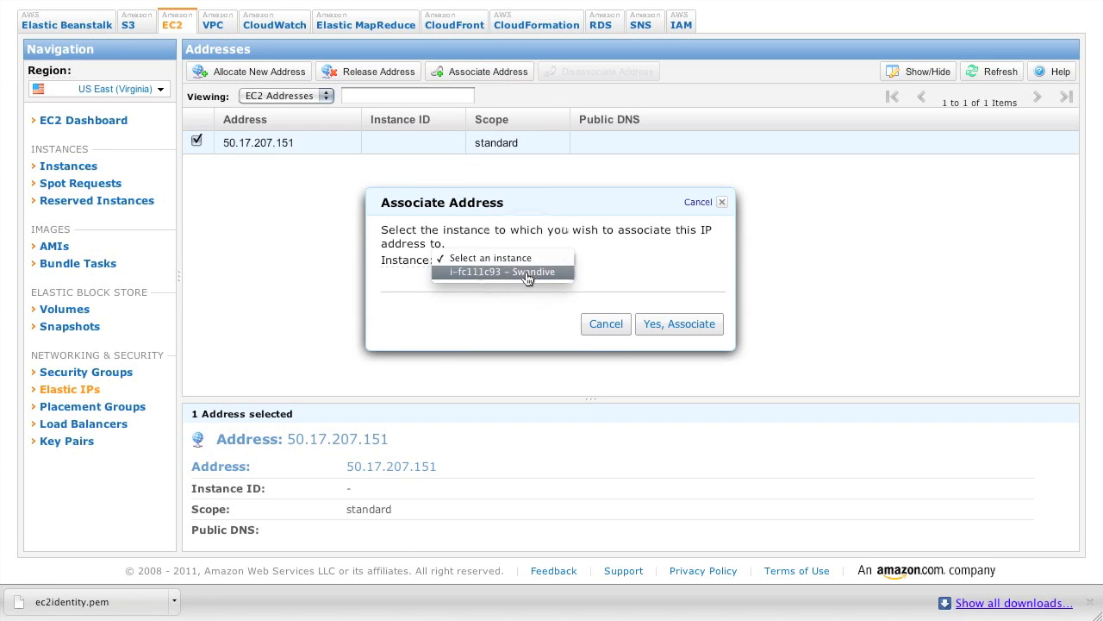
click(502, 271)
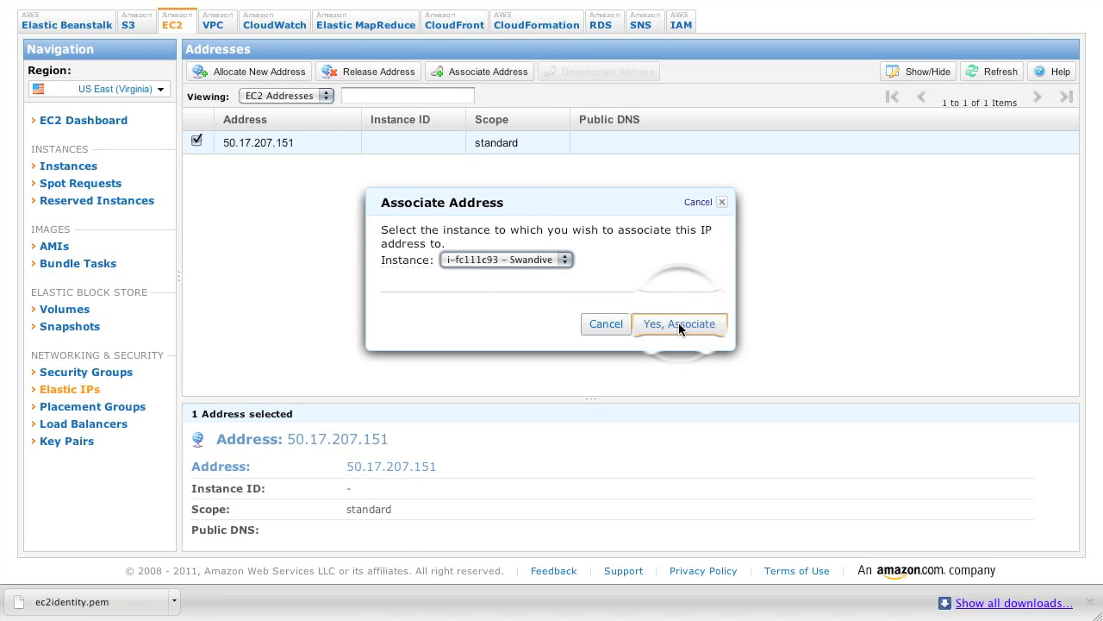
click(679, 323)
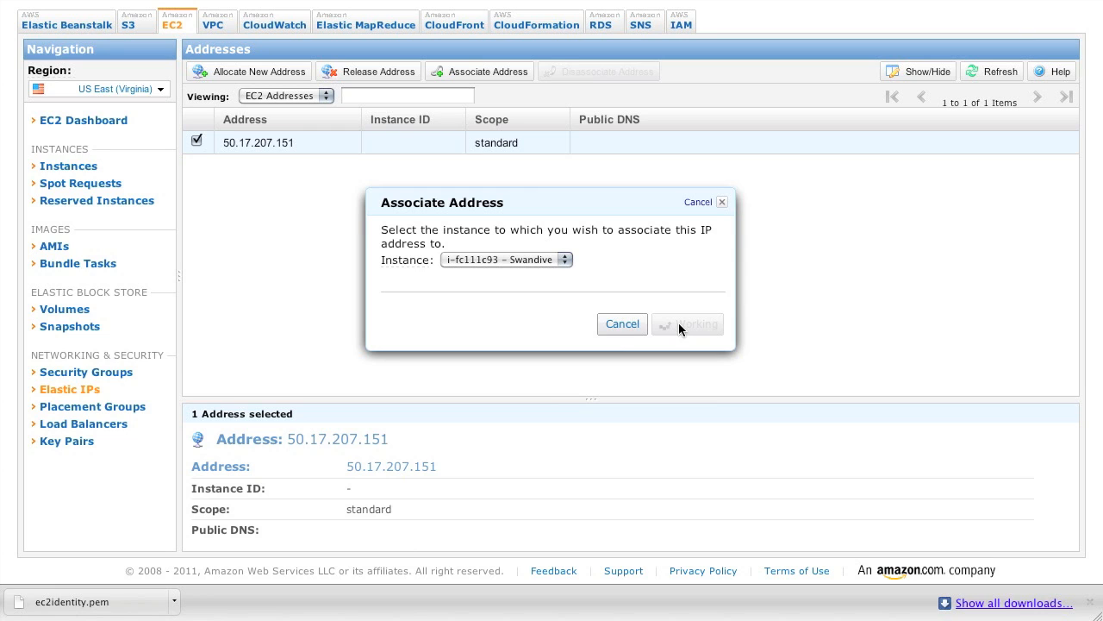
click(687, 323)
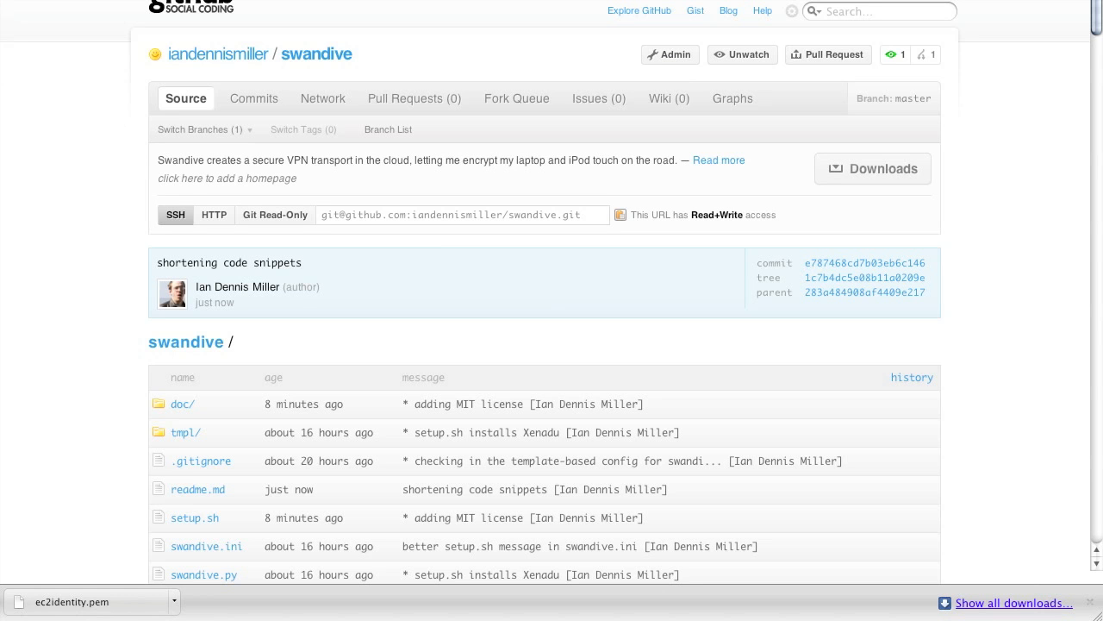
Scroll the swandive readme down to its setup steps
scroll(down, 3)
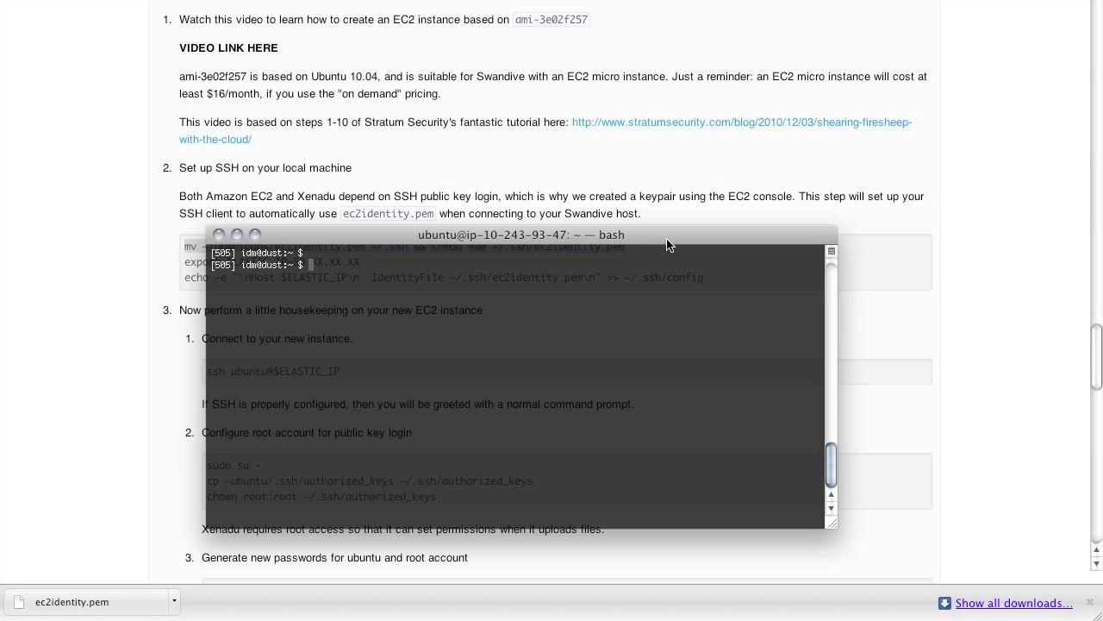
Move ec2identity.pem into ~/.ssh with chmod 400, export ELASTIC_IP, and copy the config command
text(mv ~/Downloads/ec2identity.pem ~/.ssh && chmod 400 ~/.ssh/ec2identity.pem)
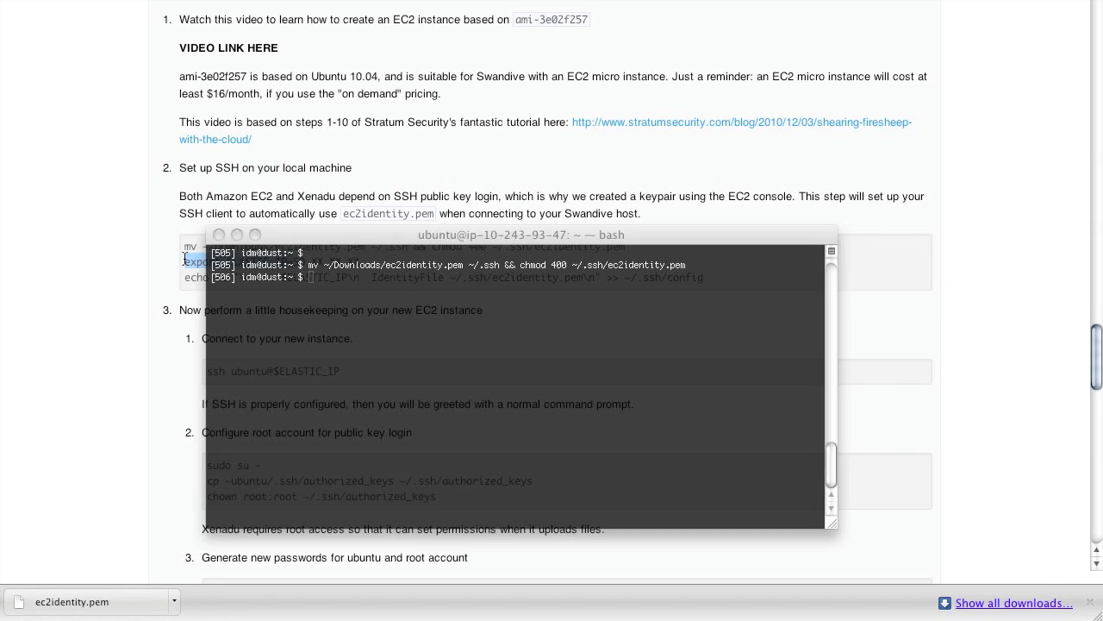
text(export ELASTIC_IP=)
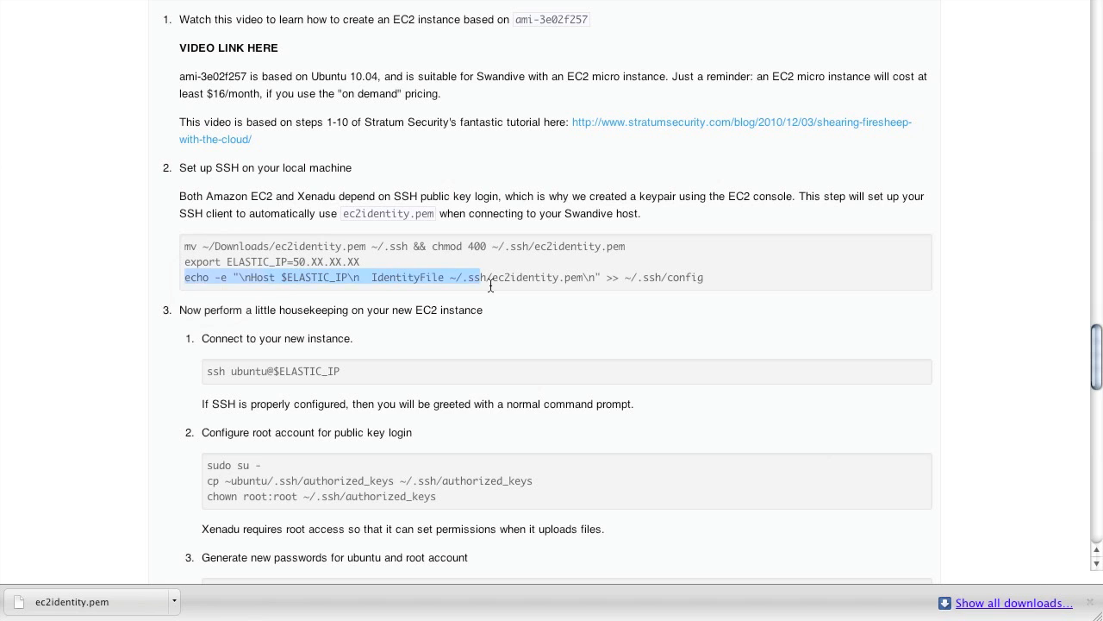
drag(490, 277, 702, 277)
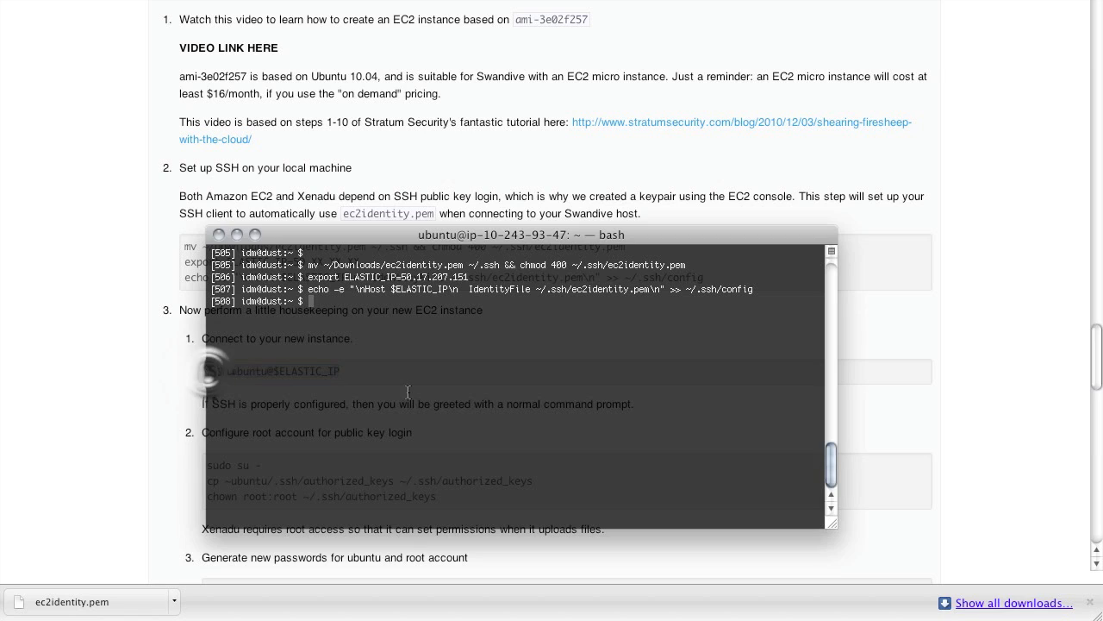
SSH in as ubuntu@$ELASTIC_IP and answer yes to trust the host
text(ssh ubuntu@$ELASTIC_IP)
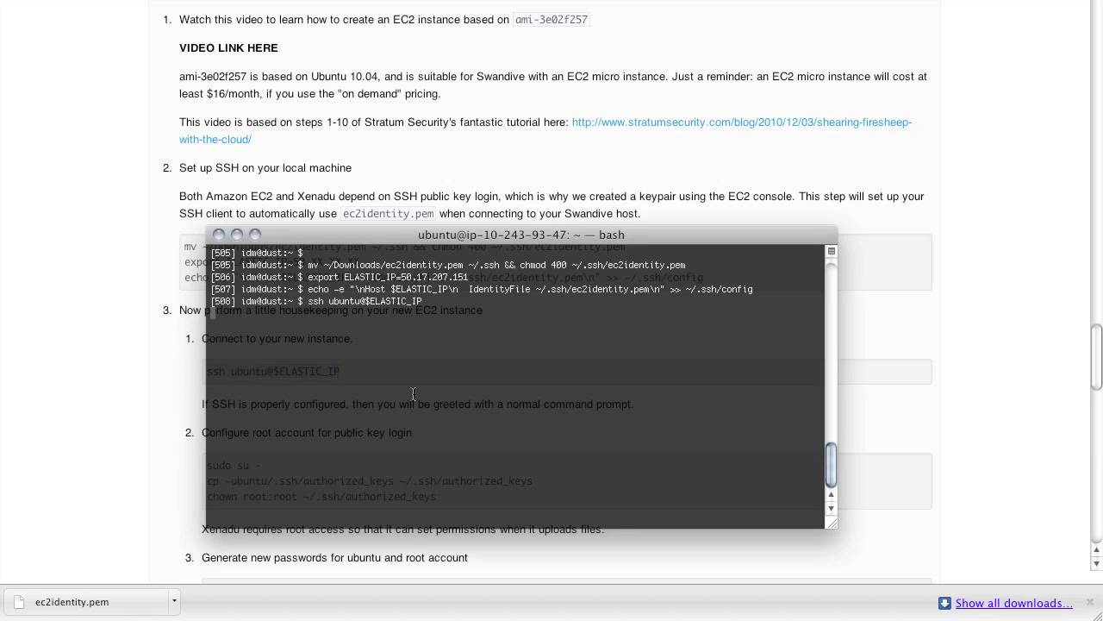
text(yes/no)? yes)
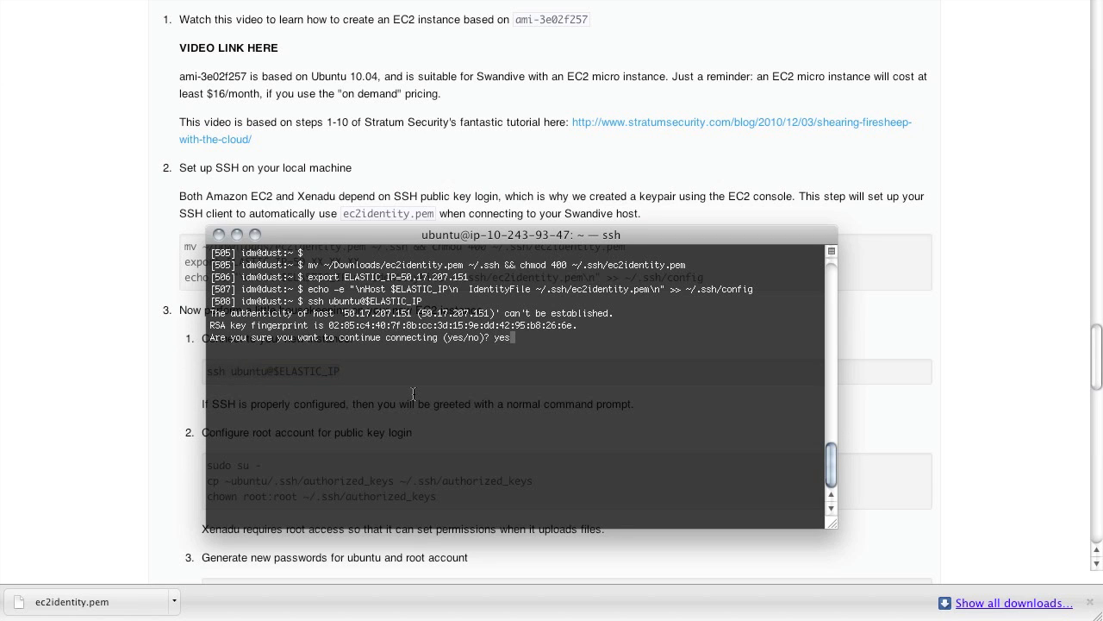
key(Return)
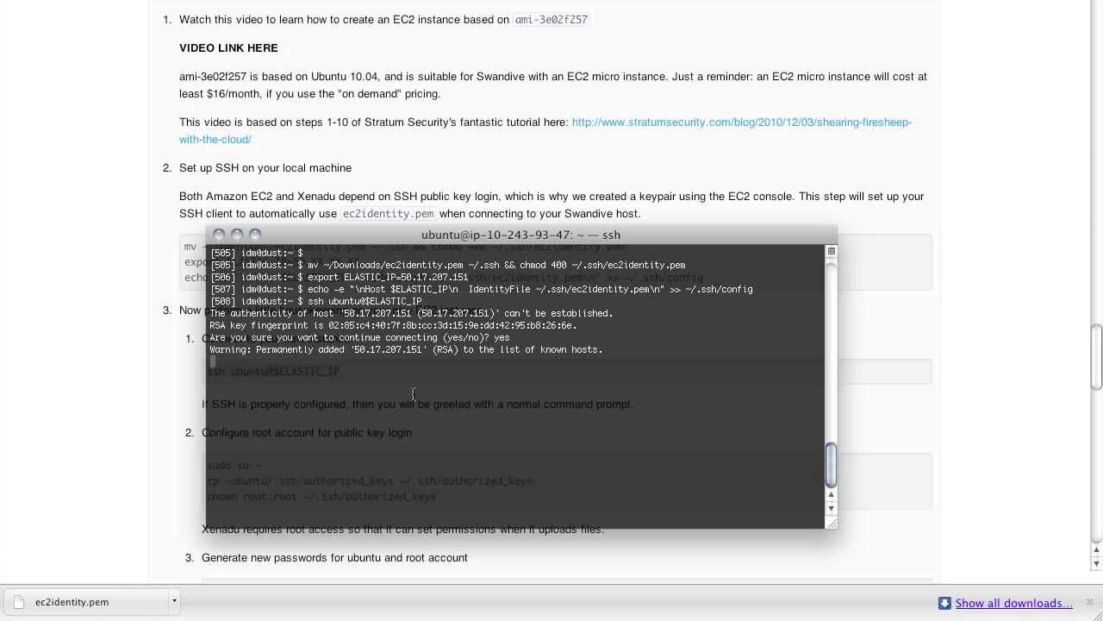